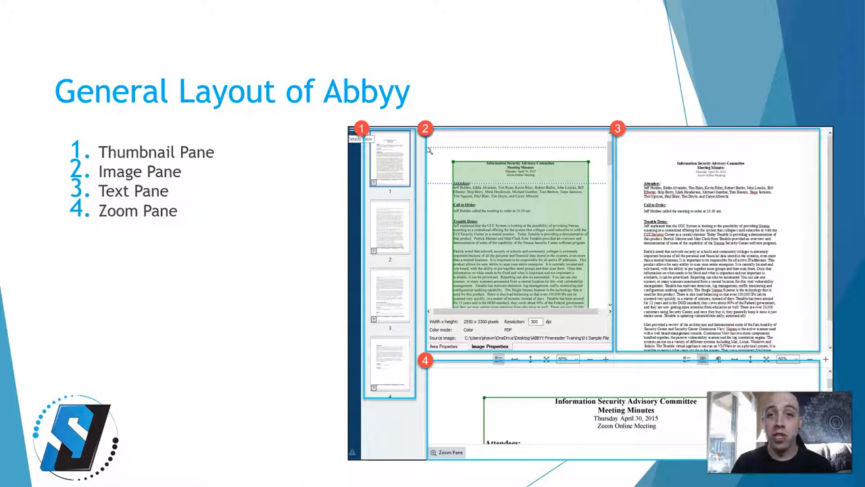
# Advance the slideshow past the General Layout and thumbnail pane slides.
pyautogui.press('right')
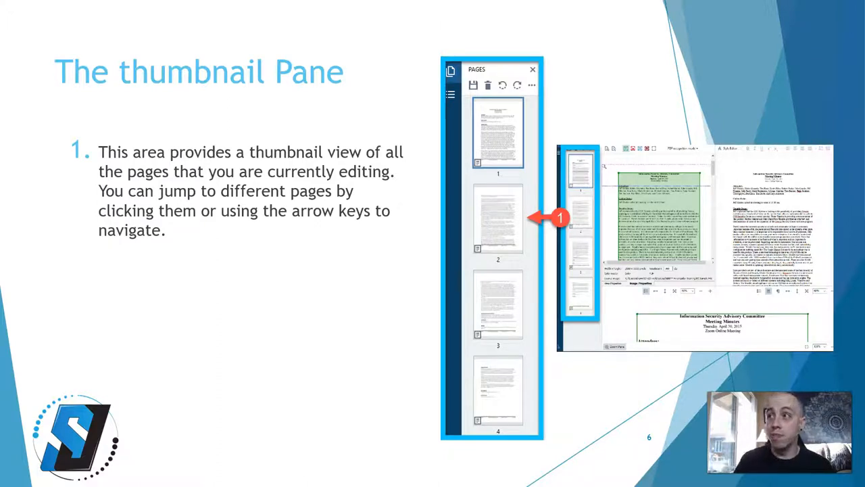
pyautogui.press('Right')
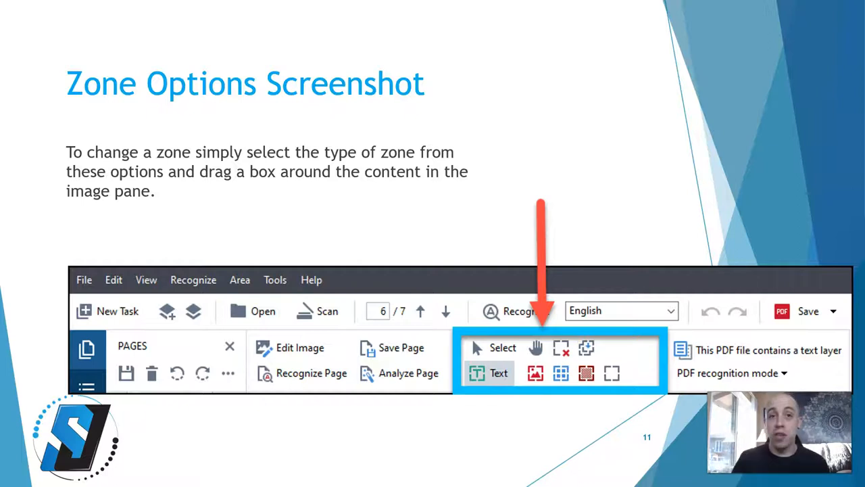
# Advance past the Zone Options slide to the document properties slide.
pyautogui.press('Right')
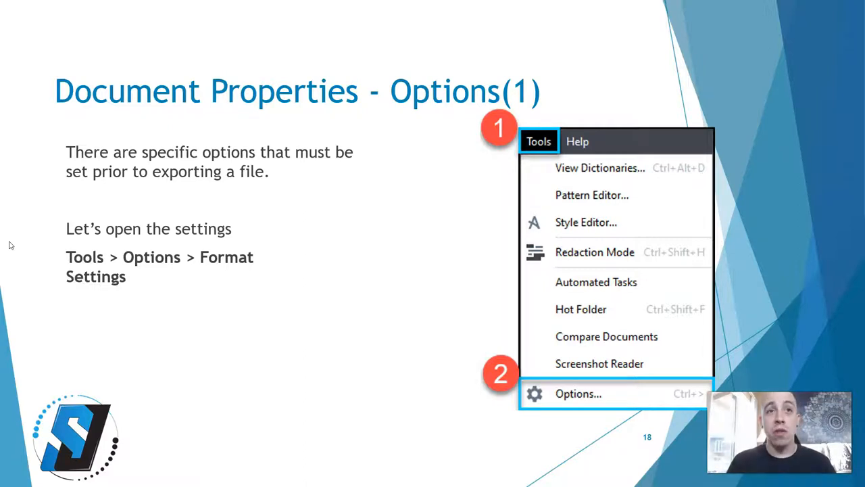
# Advance past the export options slide to the live FineReader demonstration.
pyautogui.click(578, 393)
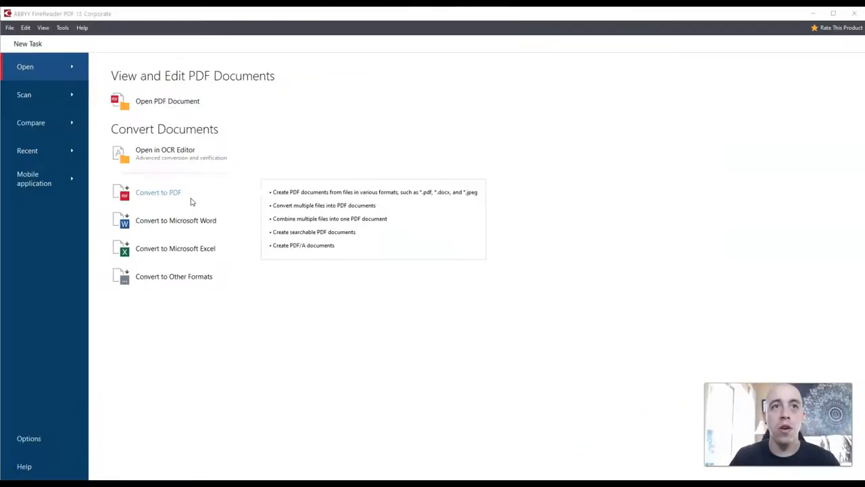
pyautogui.moveTo(172, 111)
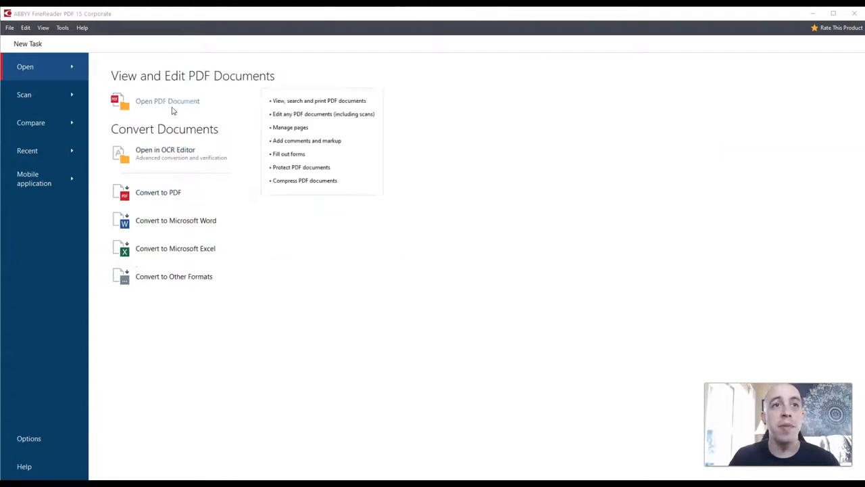
pyautogui.moveTo(162, 154)
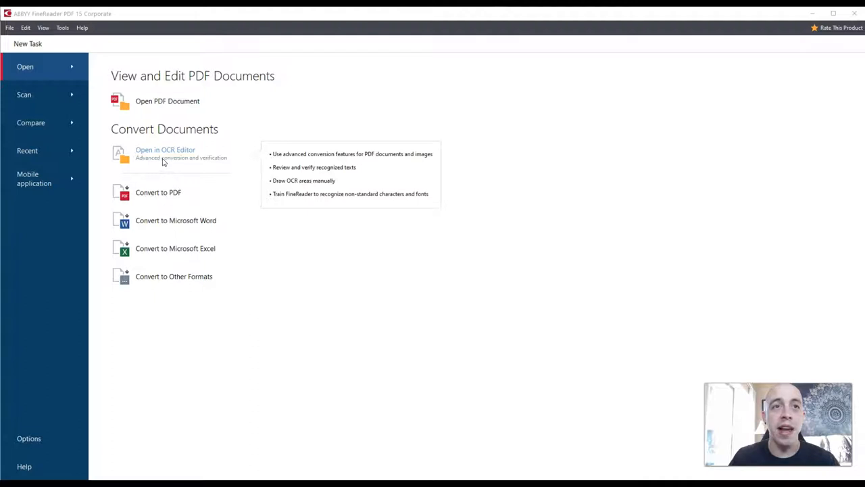
pyautogui.moveTo(162, 162)
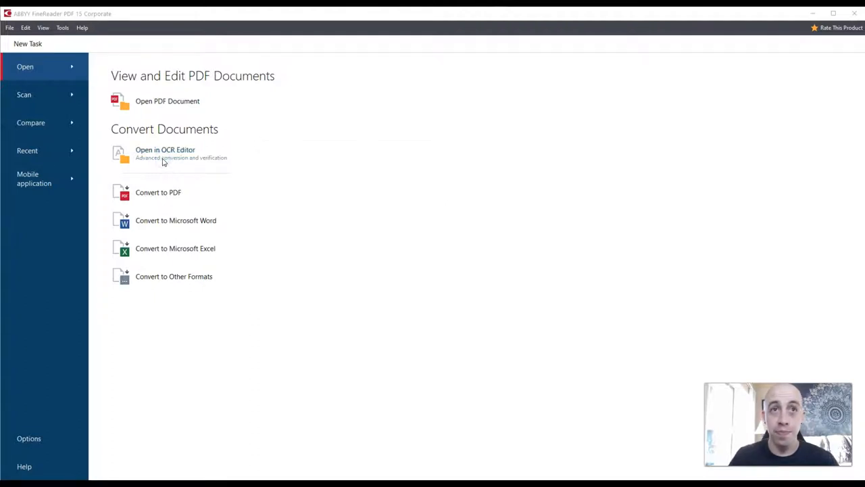
# Open the desktop PDF files in the OCR Editor for advanced conversion.
pyautogui.click(181, 154)
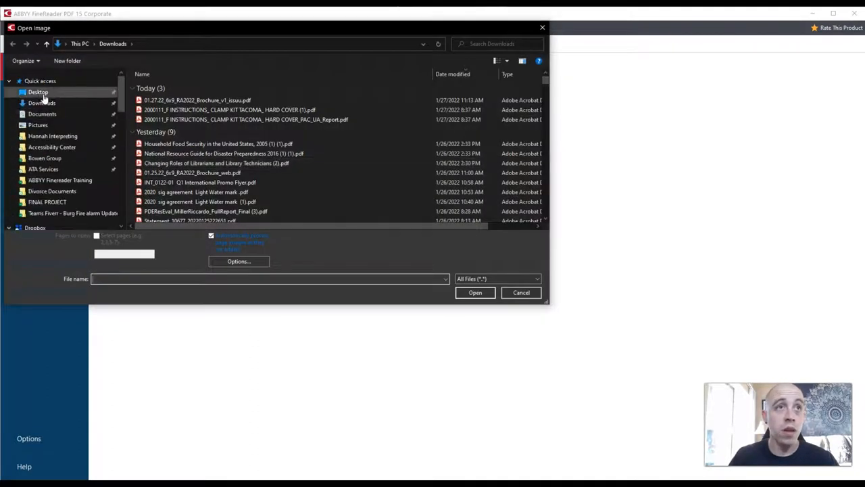
pyautogui.click(38, 92)
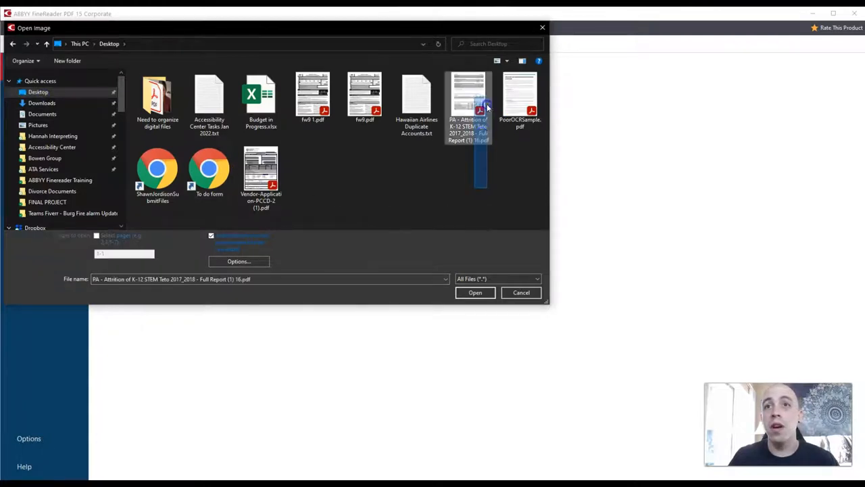
pyautogui.click(475, 292)
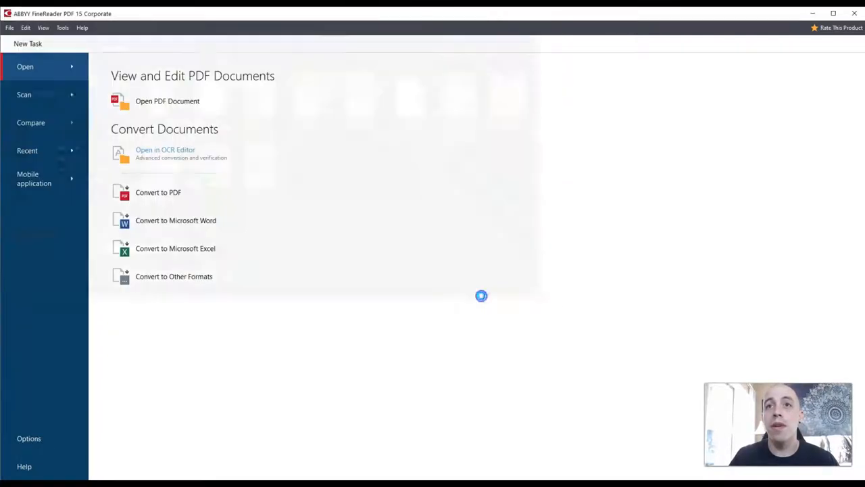
pyautogui.click(165, 150)
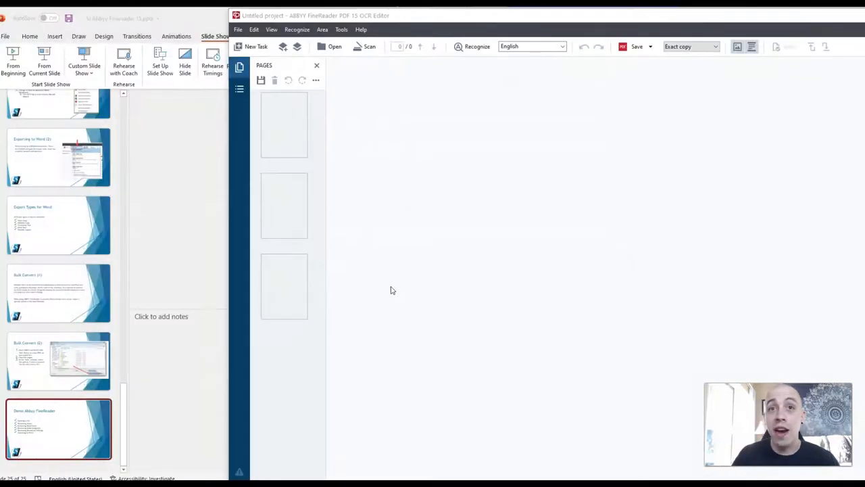
pyautogui.click(334, 46)
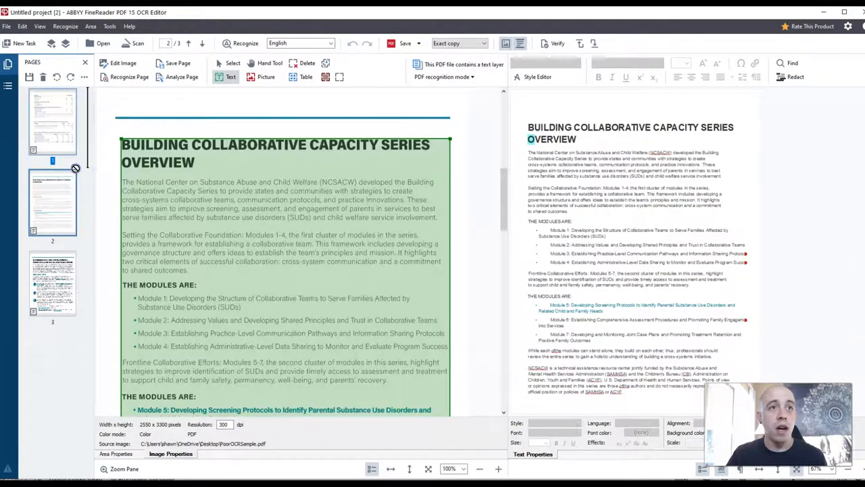
# Browse recognized pages 1–3, return to page 1, and show the PDF recognition mode choices.
pyautogui.click(52, 122)
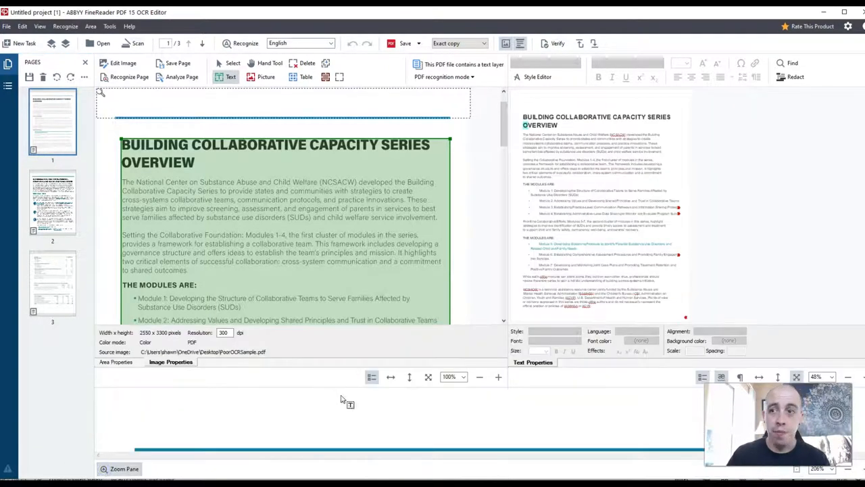
pyautogui.click(271, 153)
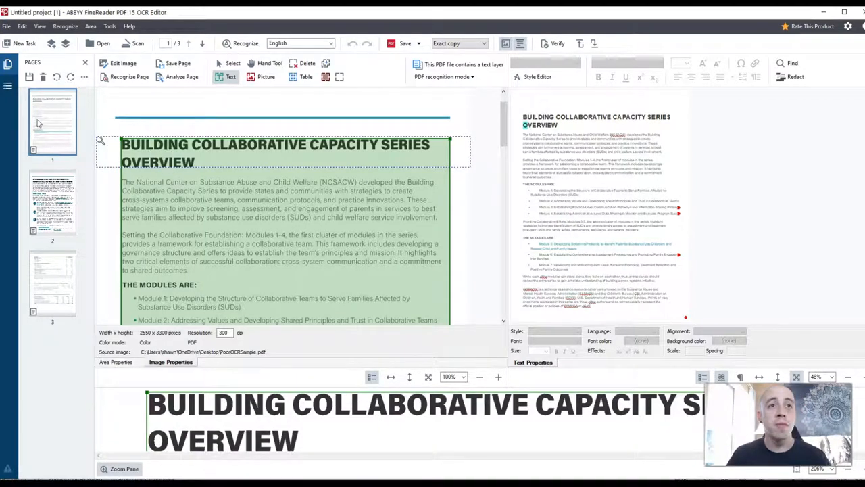
pyautogui.moveTo(183, 177)
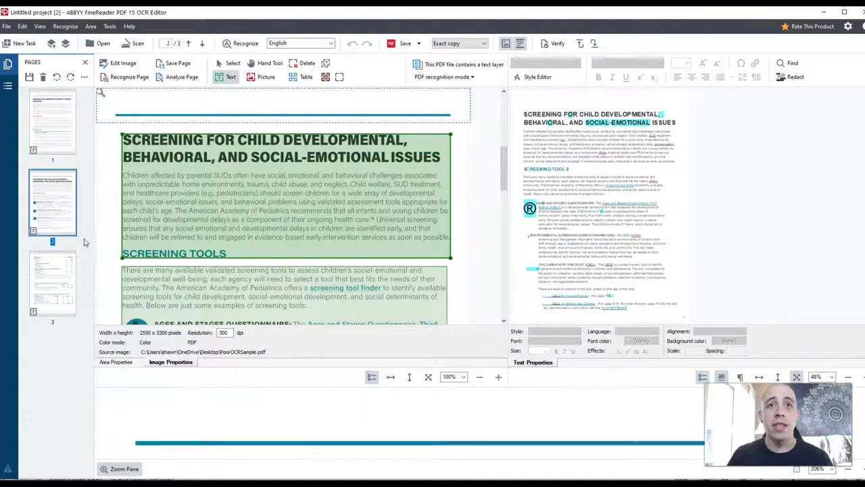
pyautogui.click(52, 121)
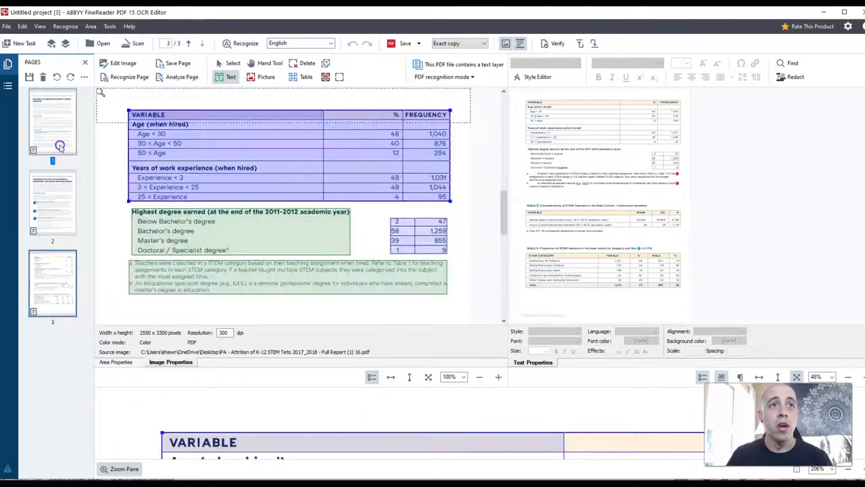
pyautogui.click(52, 122)
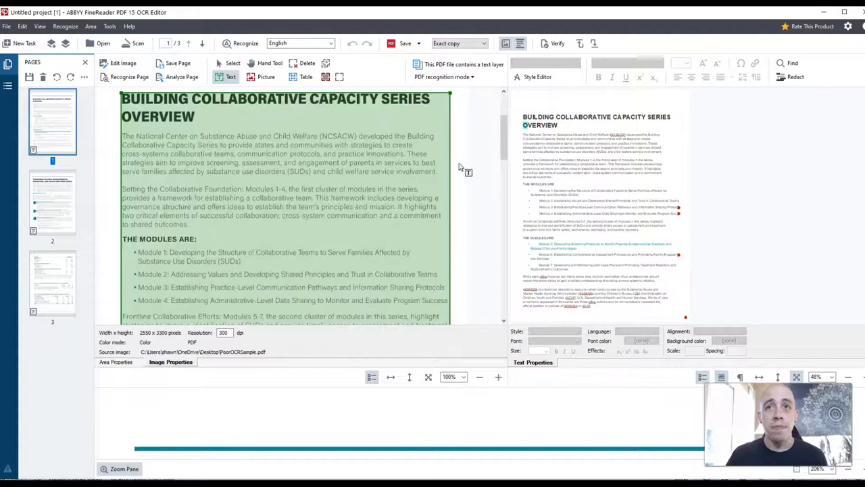
pyautogui.scroll(-3)
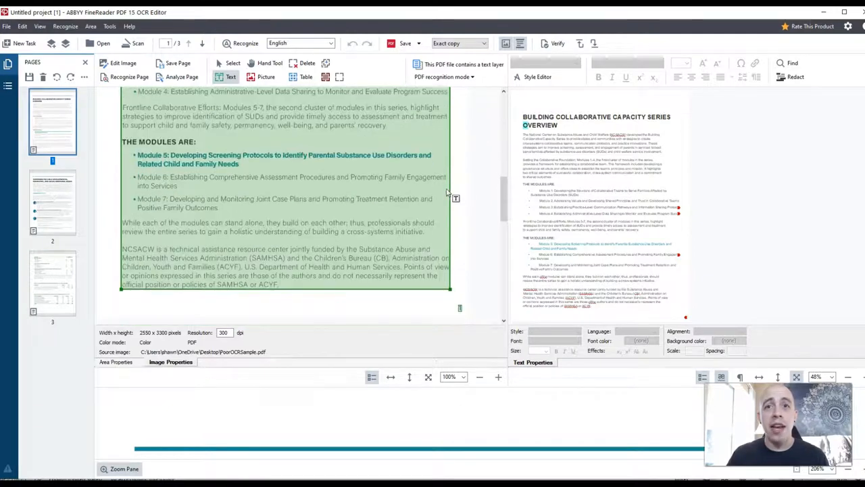
pyautogui.scroll(3)
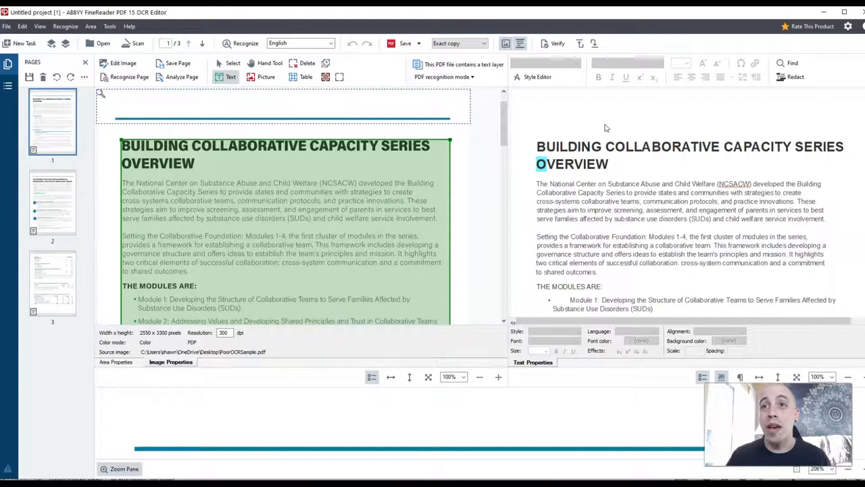
pyautogui.click(270, 154)
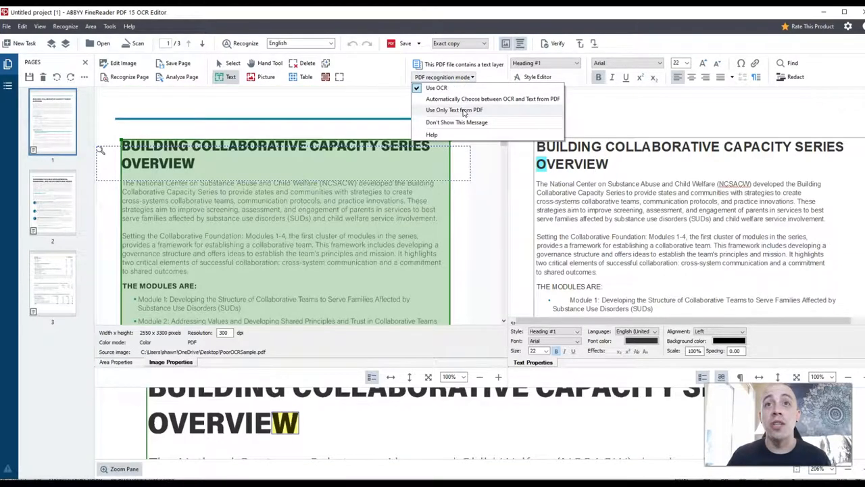
# Set page 1's recognition mode to Use Only Text from PDF and inspect the garbled text.
pyautogui.click(453, 110)
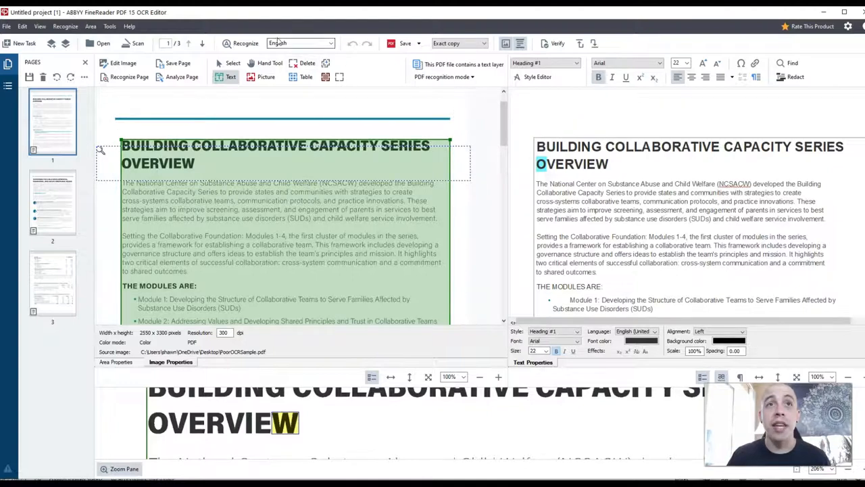
pyautogui.click(246, 43)
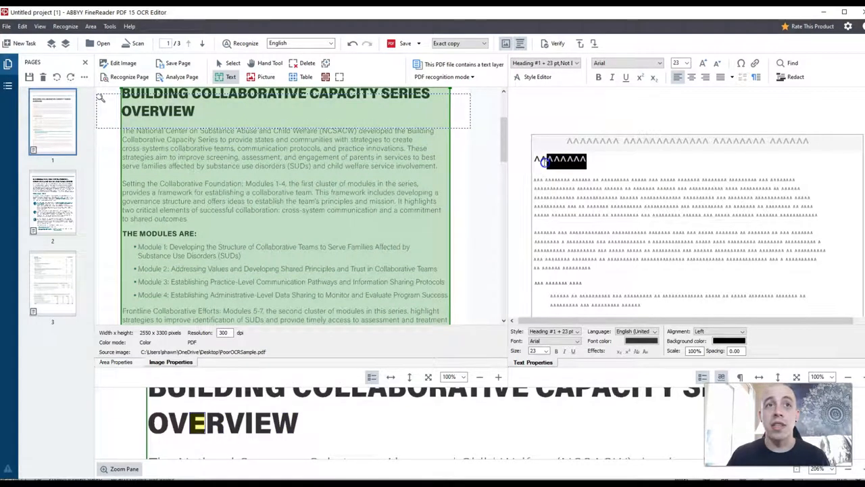
pyautogui.scroll(-3)
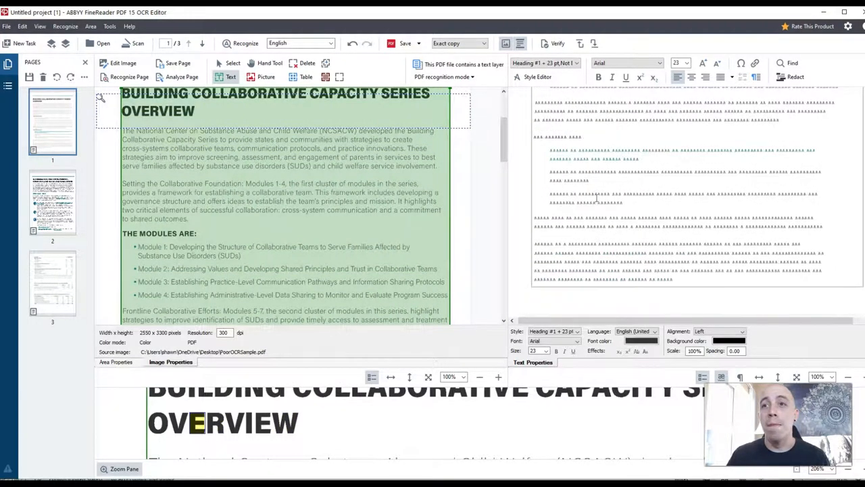
pyautogui.scroll(3)
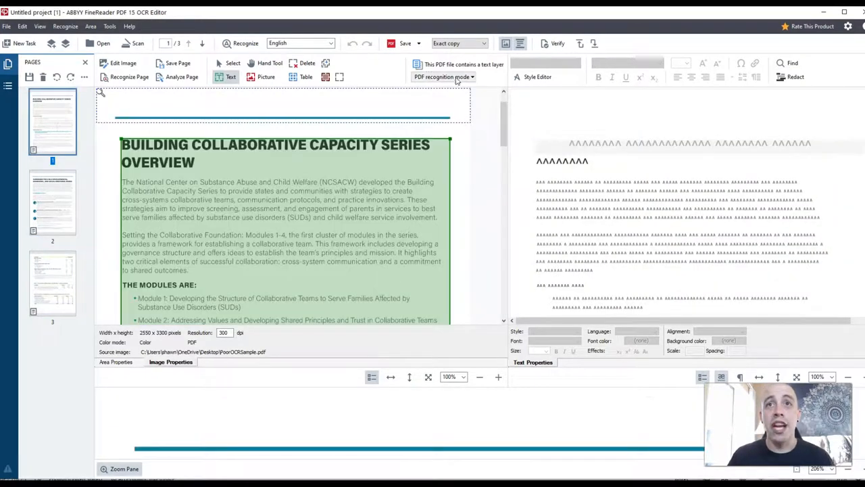
# Re-recognize with Use OCR, keeping English as the recognition language.
pyautogui.click(443, 77)
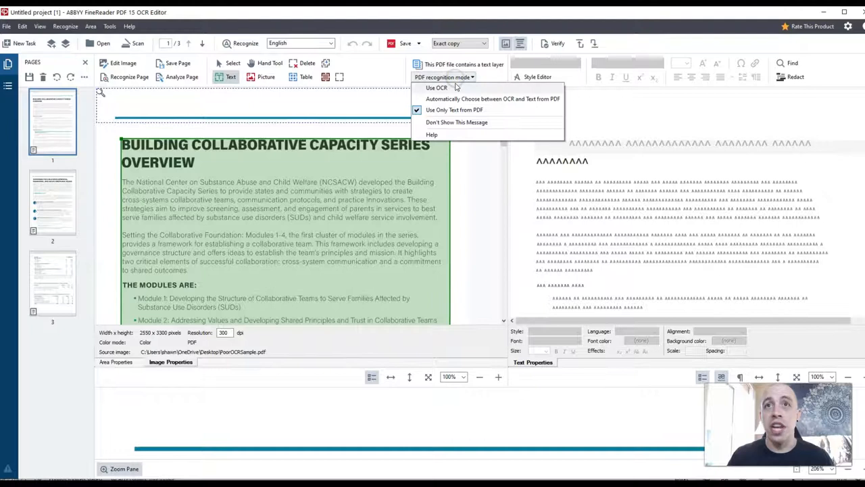
pyautogui.click(444, 76)
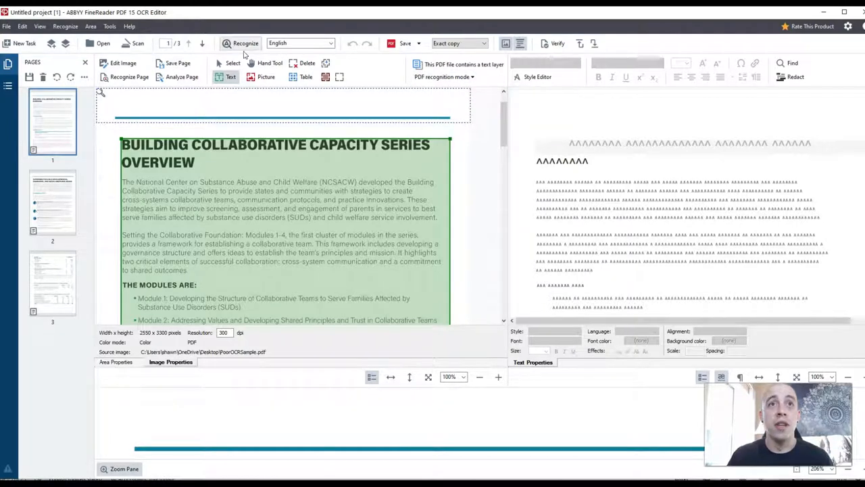
pyautogui.moveTo(245, 43)
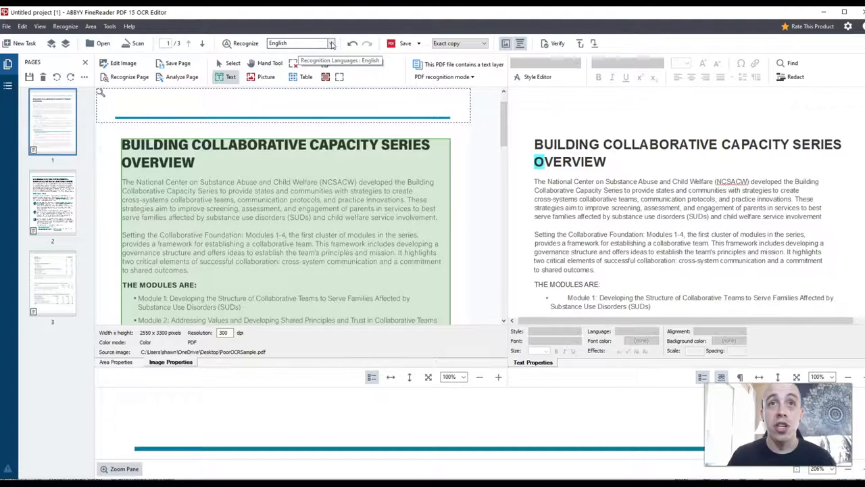
pyautogui.click(331, 44)
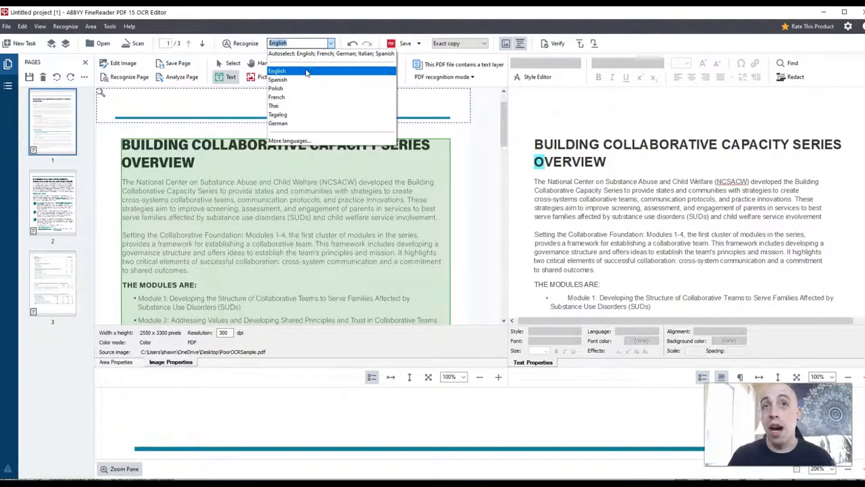
pyautogui.moveTo(297, 80)
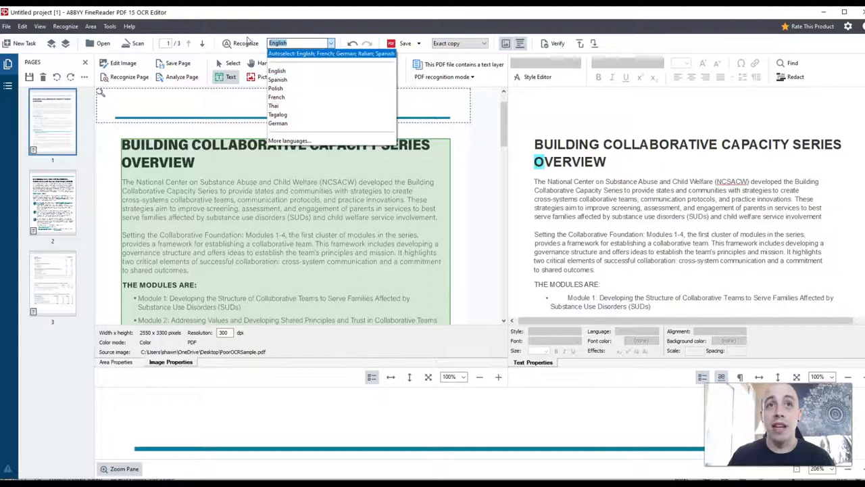
pyautogui.click(276, 71)
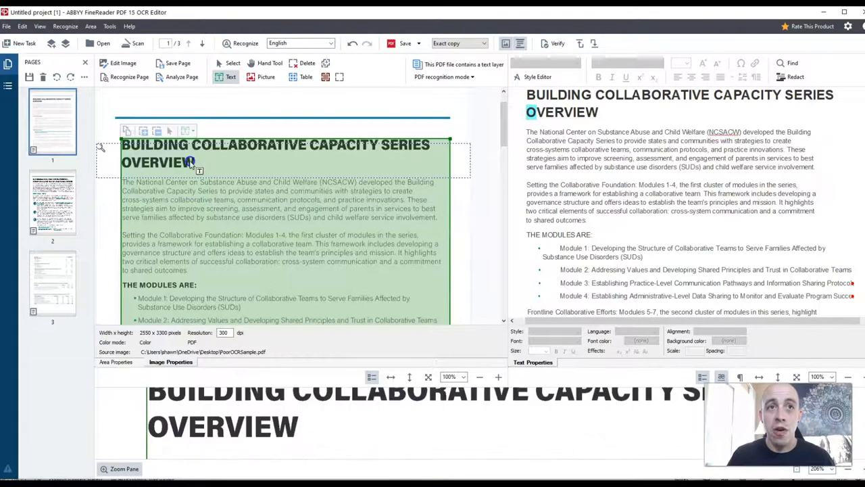
pyautogui.scroll(-3)
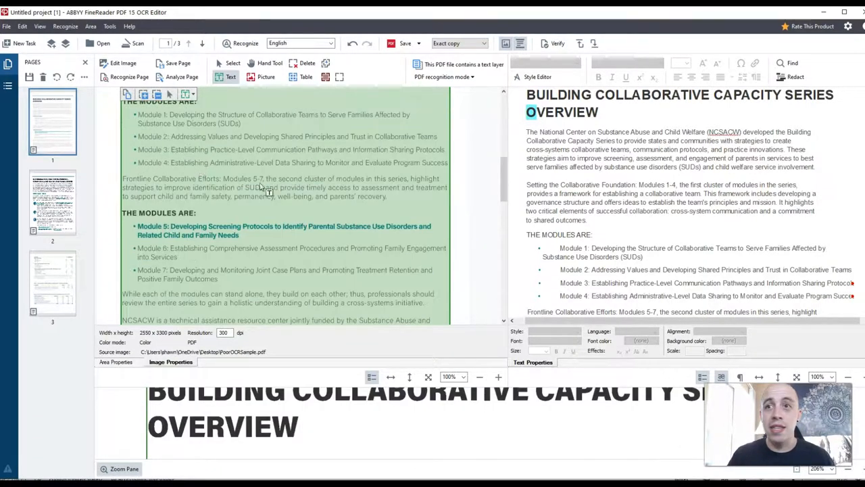
pyautogui.scroll(3)
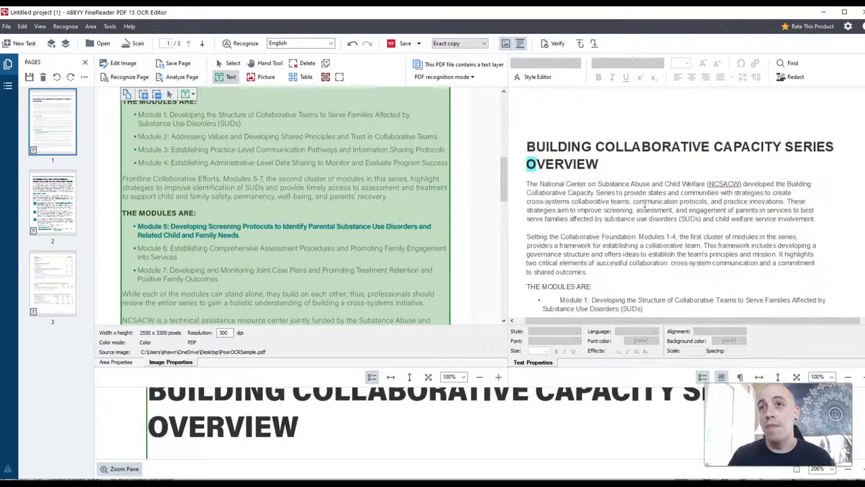
pyautogui.scroll(3)
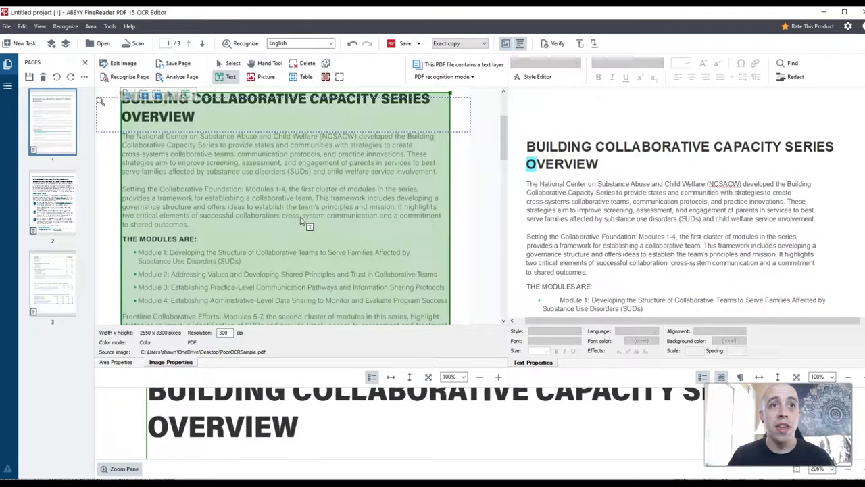
# Check page 2's recognized text, then return to page 1 and scroll its text.
pyautogui.click(52, 202)
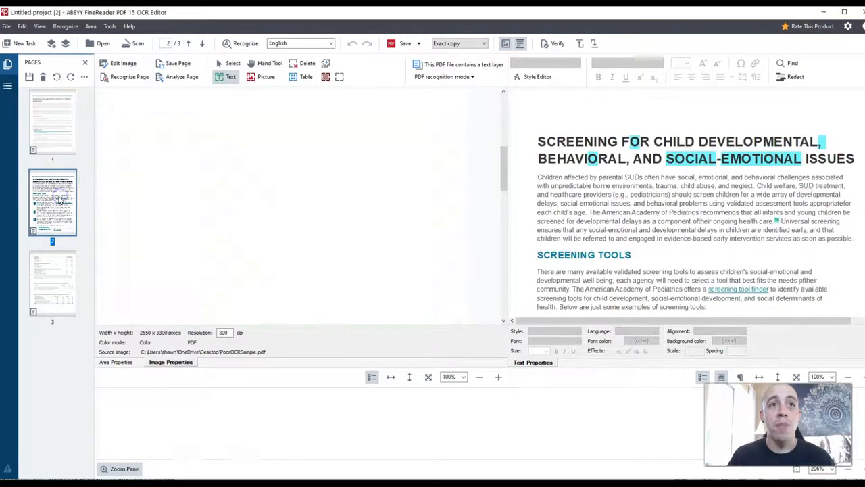
pyautogui.click(52, 121)
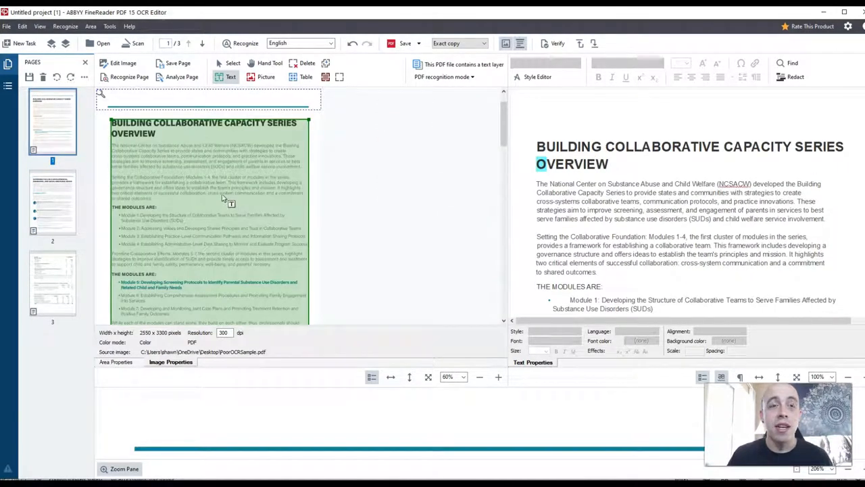
pyautogui.scroll(-3)
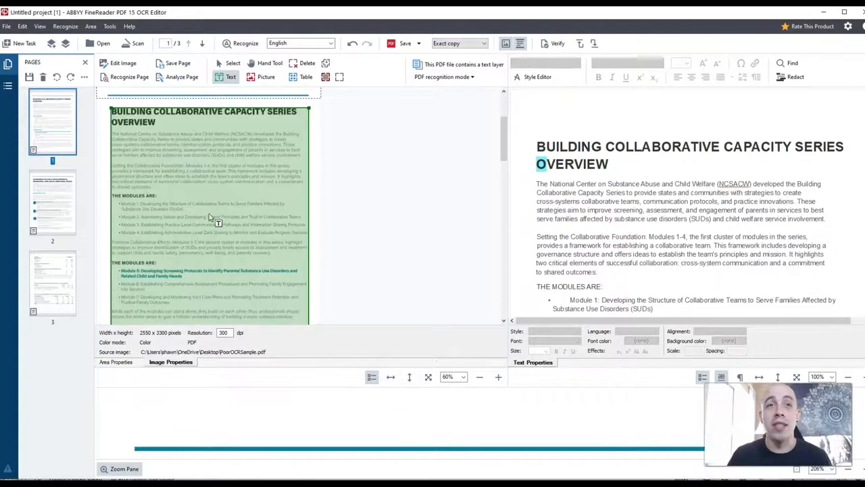
pyautogui.scroll(-3)
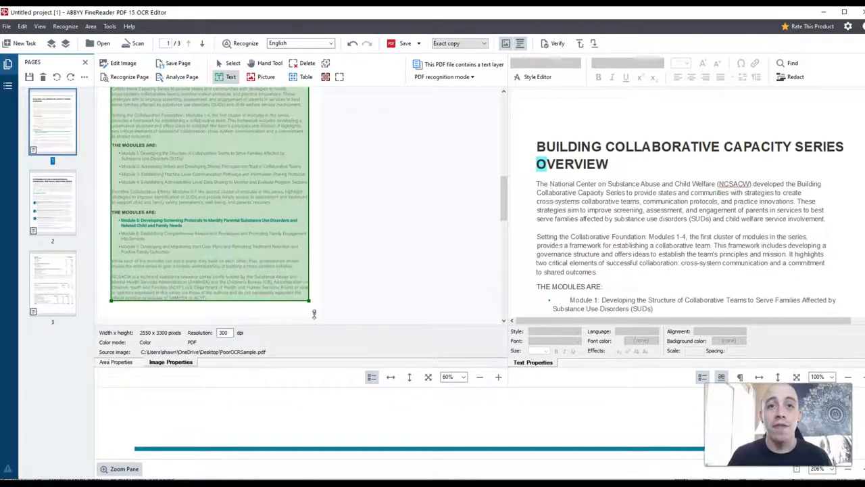
pyautogui.scroll(3)
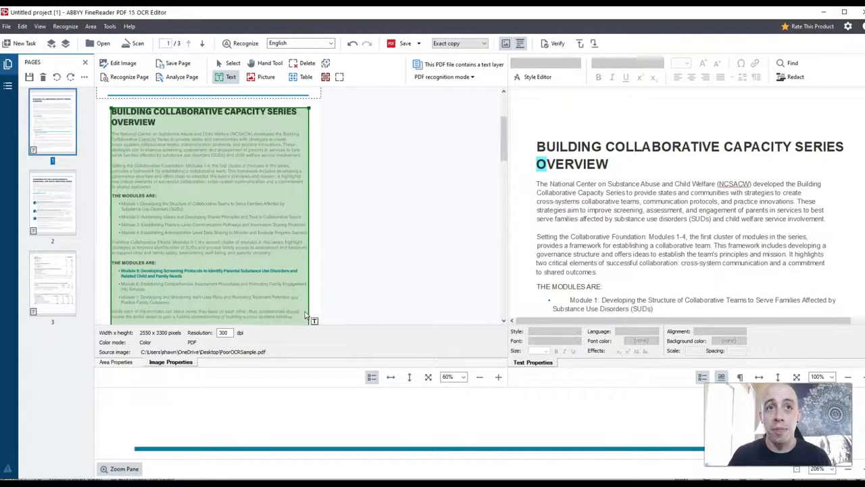
pyautogui.scroll(-3)
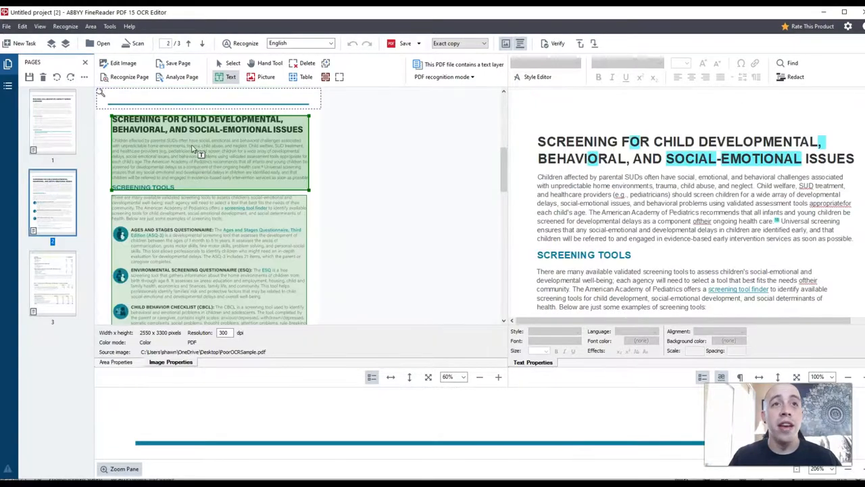
# Draw text areas over page 2's headings and paragraphs and picture areas over its icons.
pyautogui.scroll(-3)
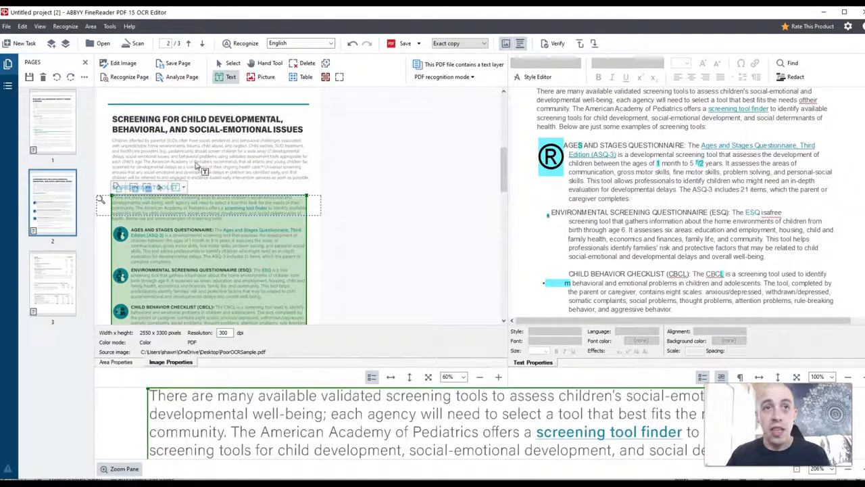
pyautogui.scroll(-3)
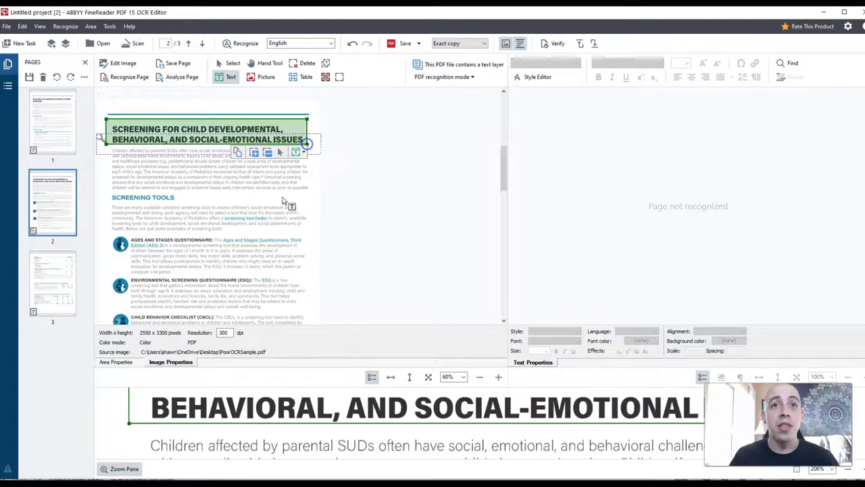
pyautogui.click(142, 197)
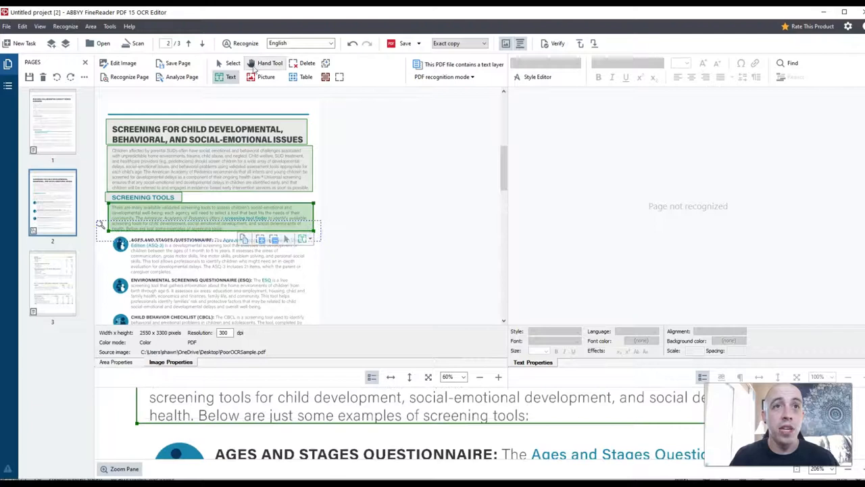
pyautogui.click(266, 76)
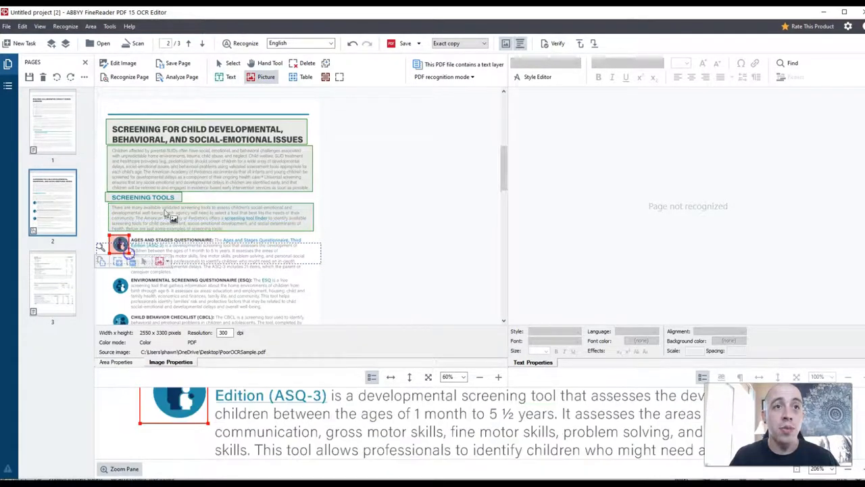
pyautogui.click(231, 77)
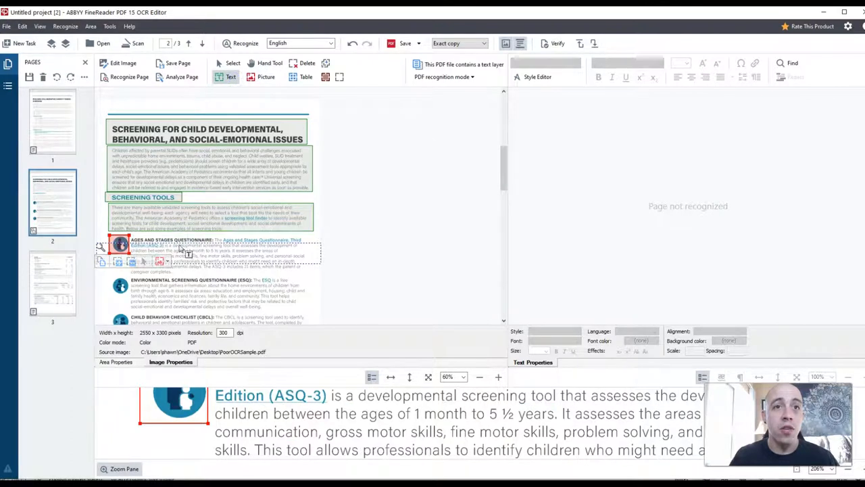
pyautogui.moveTo(321, 284)
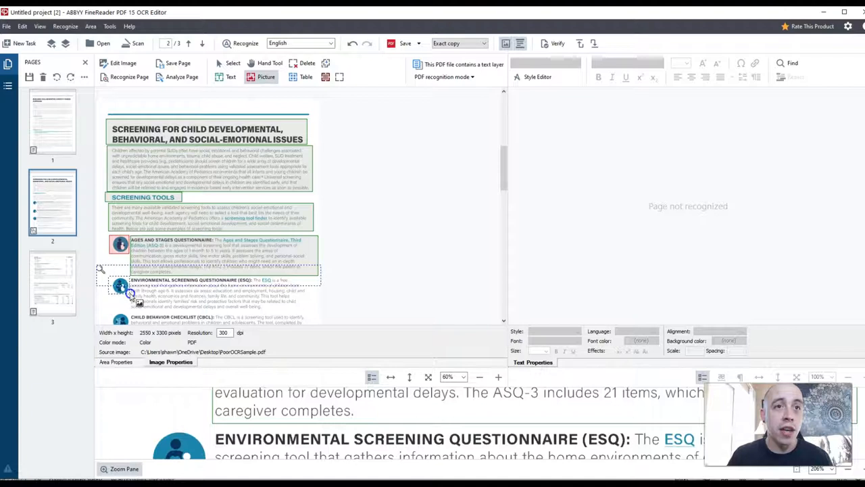
pyautogui.click(232, 76)
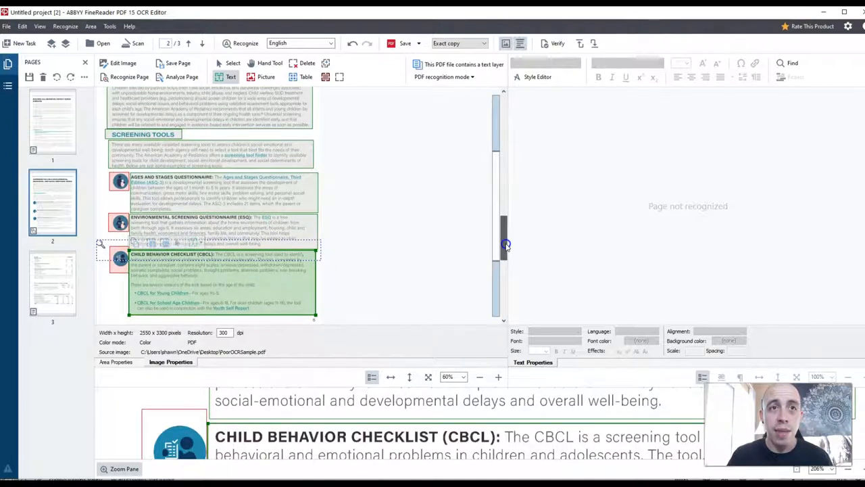
pyautogui.scroll(3)
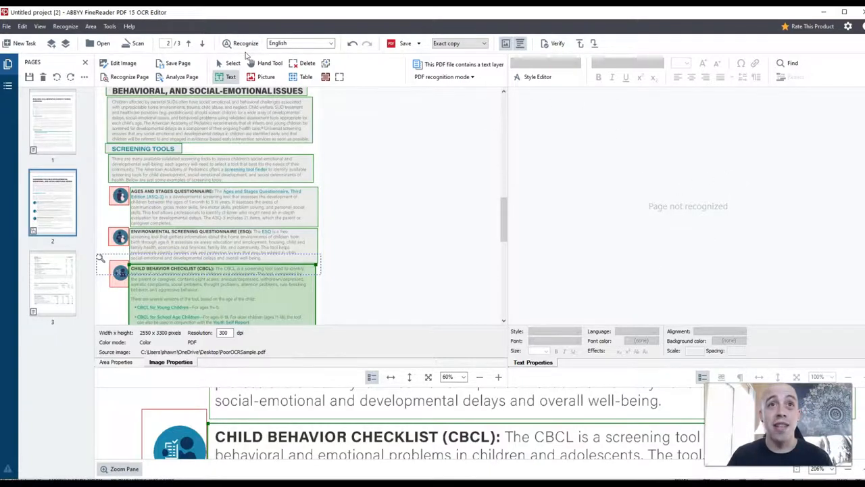
# Recognize all three pages, then jump to page 2's screening tools paragraph.
pyautogui.click(245, 43)
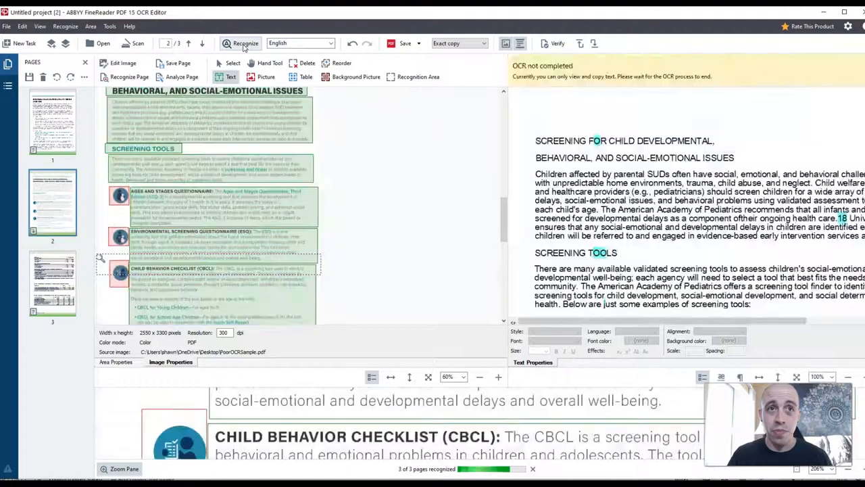
pyautogui.click(246, 43)
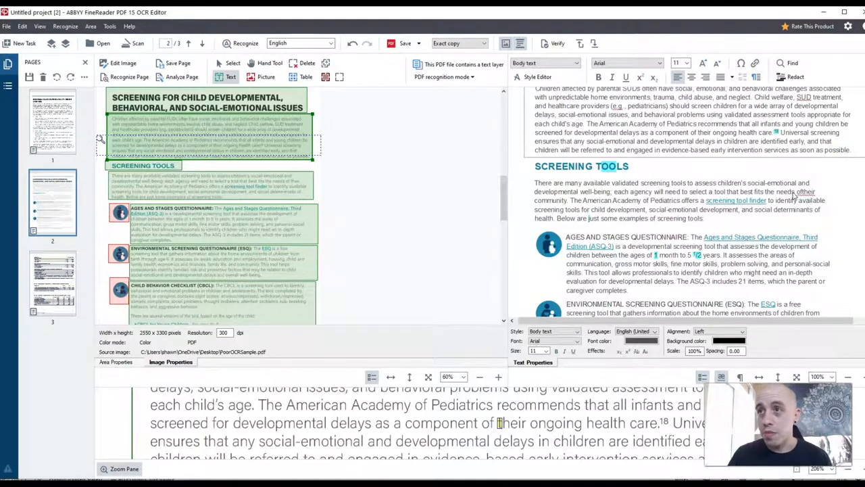
pyautogui.click(203, 186)
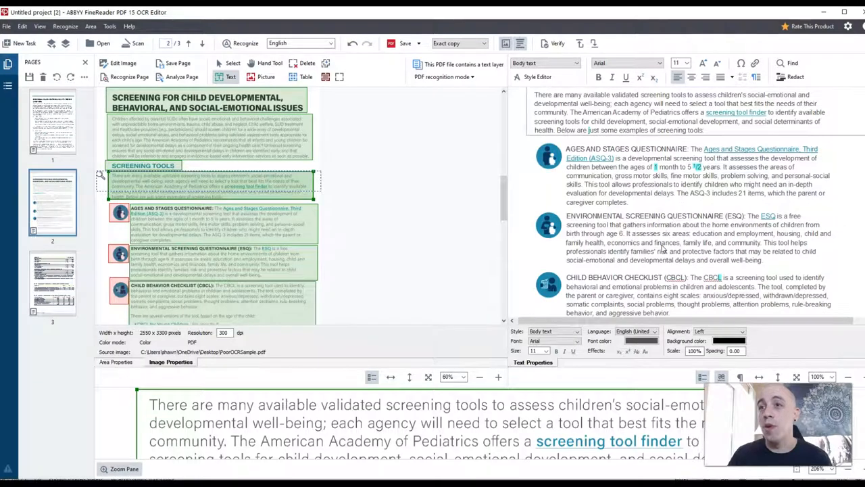
pyautogui.moveTo(550, 188)
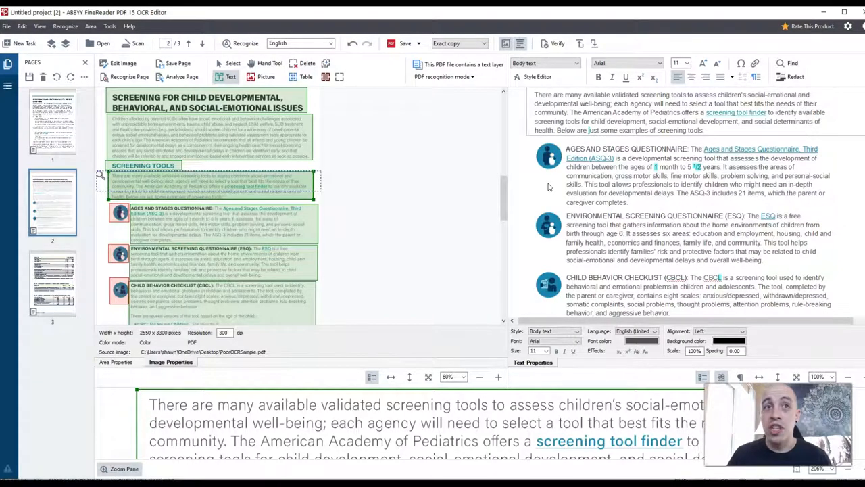
pyautogui.scroll(-3)
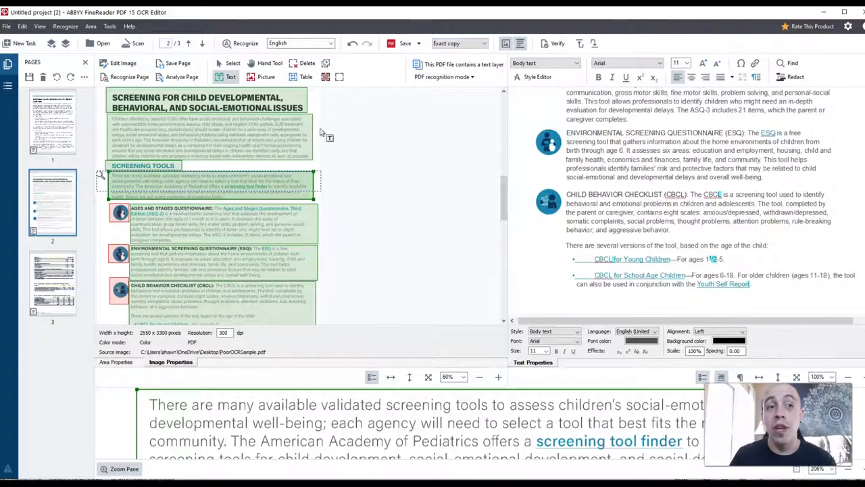
pyautogui.moveTo(326, 63)
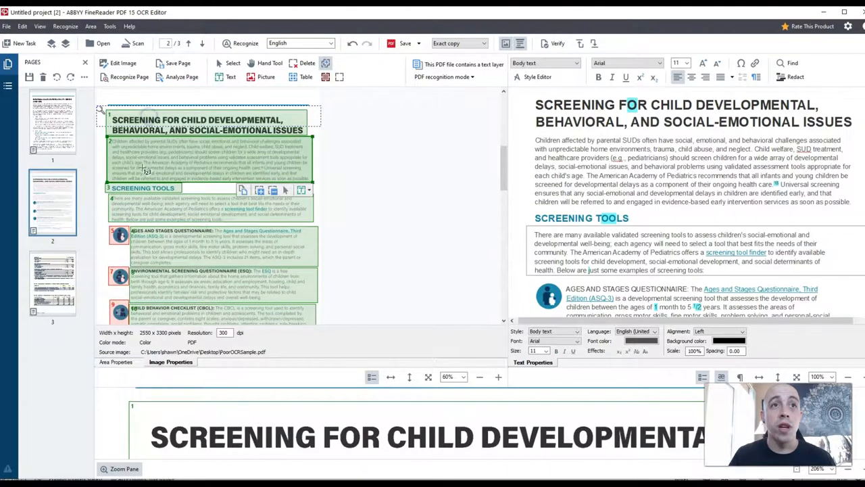
# Scroll through page 2's recognized text pane to review the numbered areas.
pyautogui.scroll(-3)
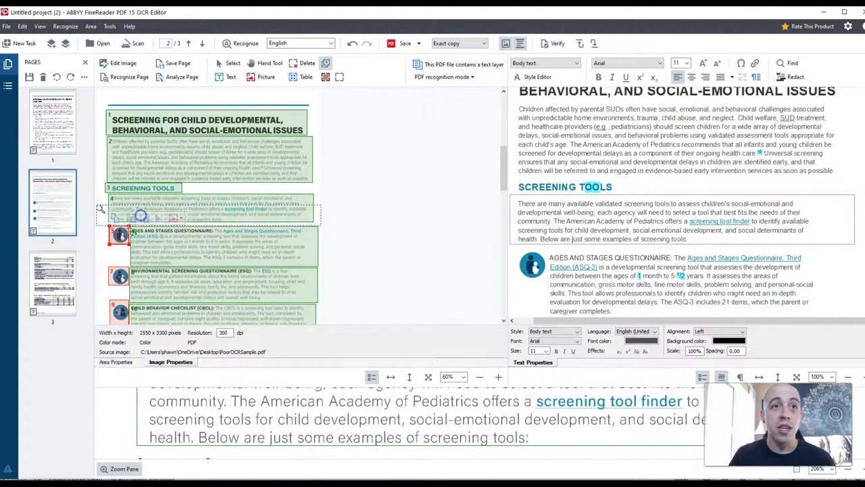
pyautogui.scroll(-3)
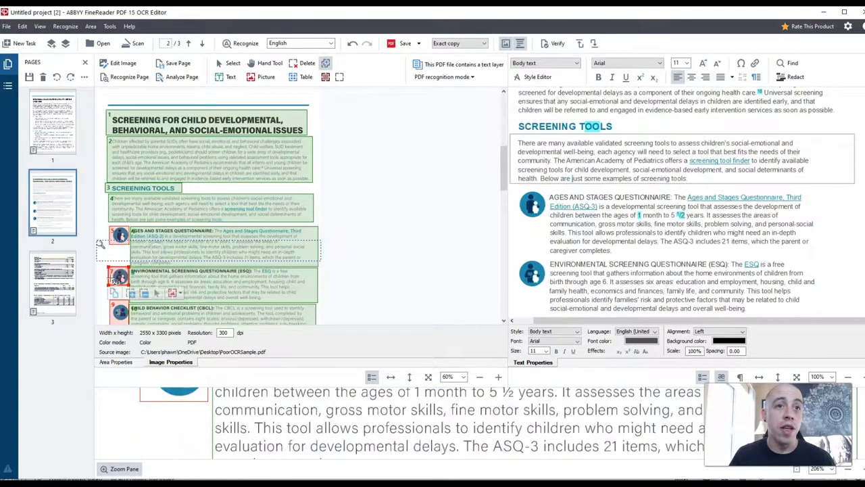
pyautogui.scroll(-3)
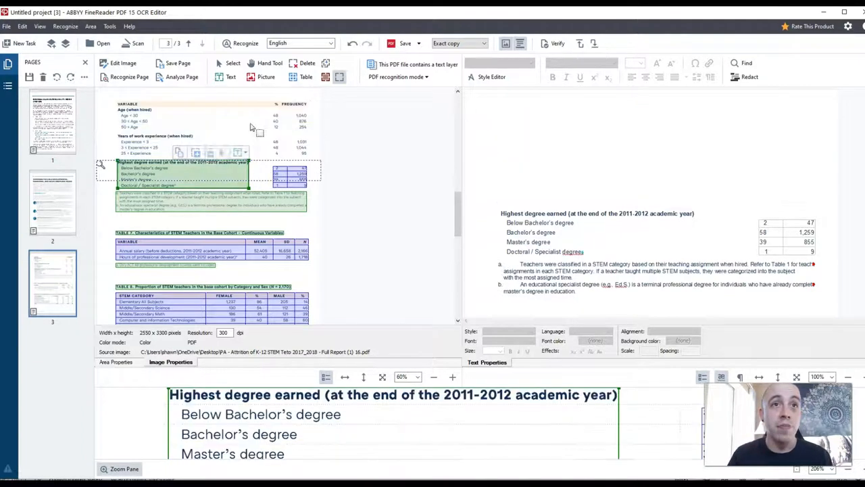
# Select the Table 8 title area and delete page 3's recognition areas.
pyautogui.click(200, 286)
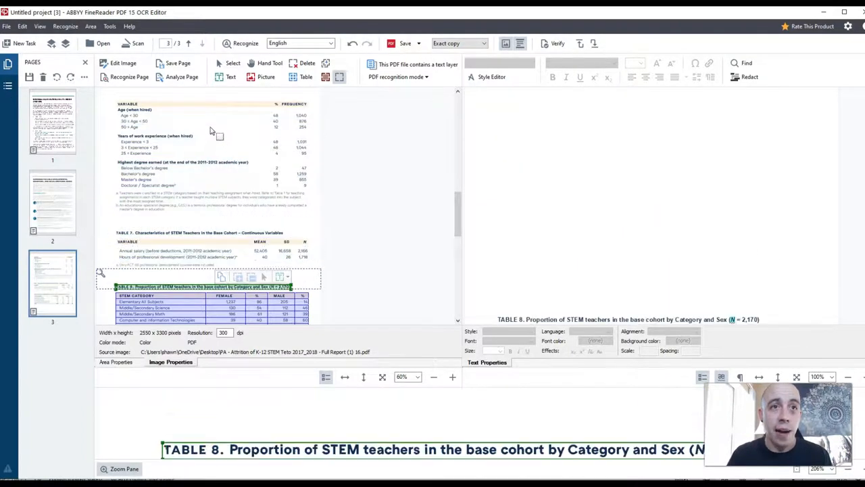
pyautogui.scroll(-3)
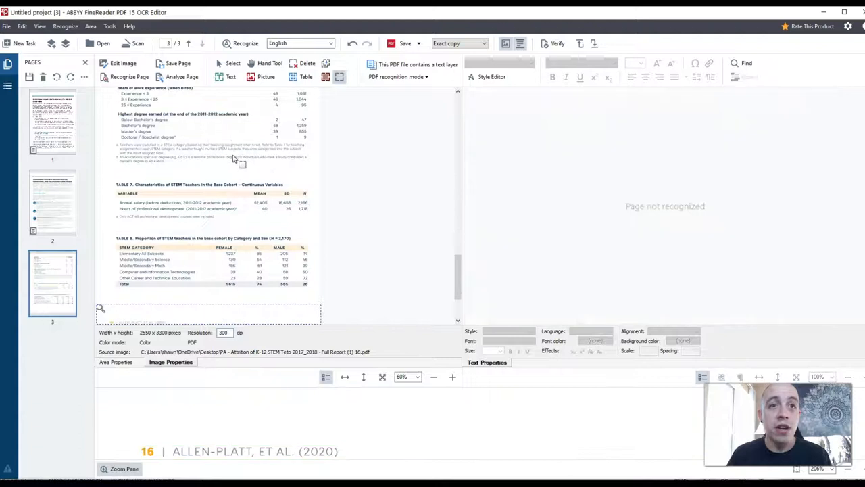
pyautogui.scroll(3)
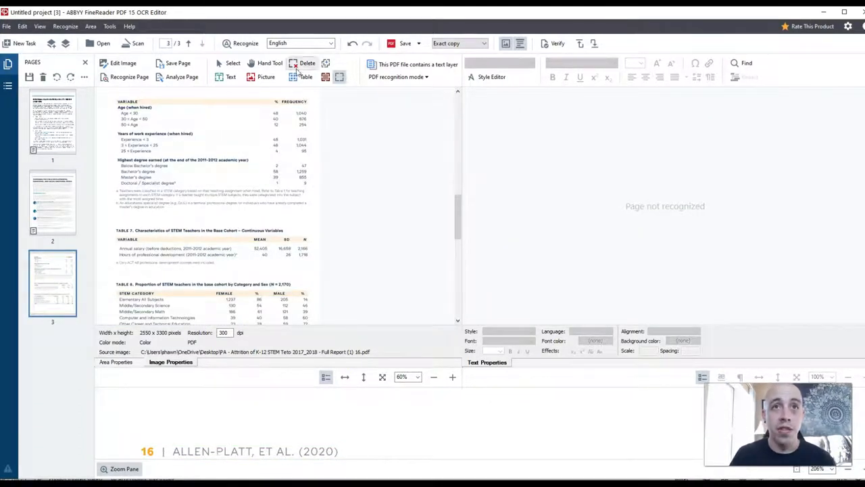
pyautogui.click(307, 76)
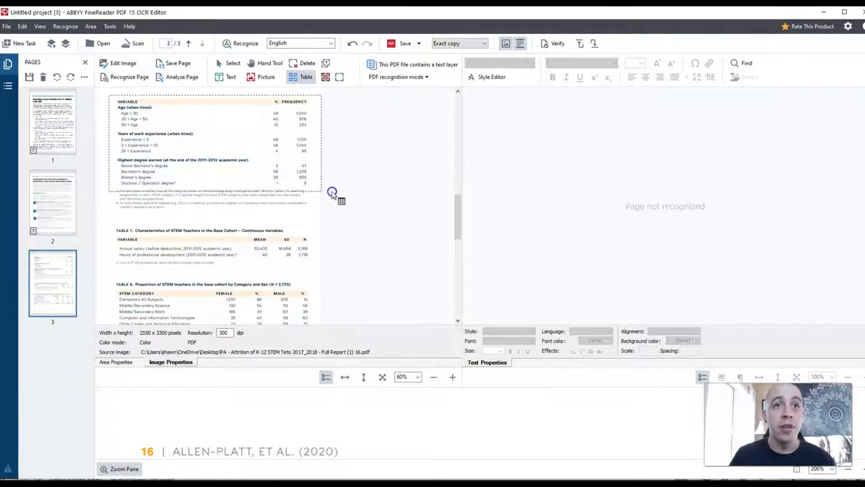
# Mark page 3's first frequency table as a table area with rows and columns.
pyautogui.click(214, 145)
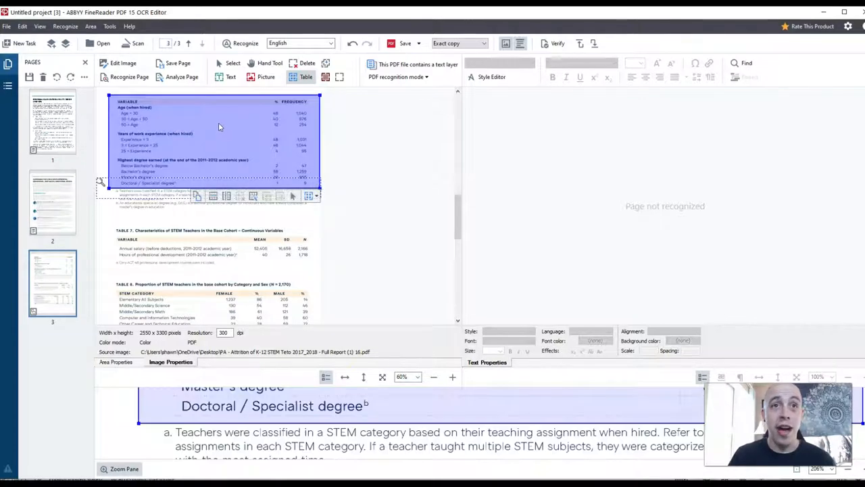
pyautogui.moveTo(253, 196)
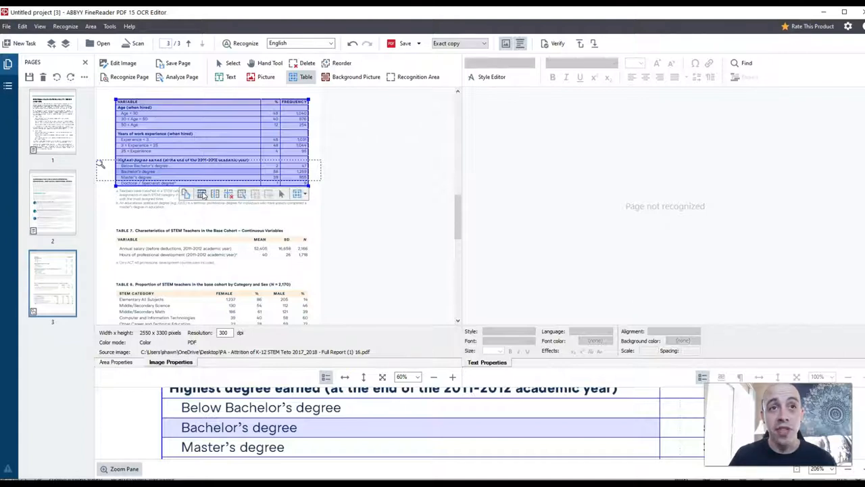
pyautogui.moveTo(241, 194)
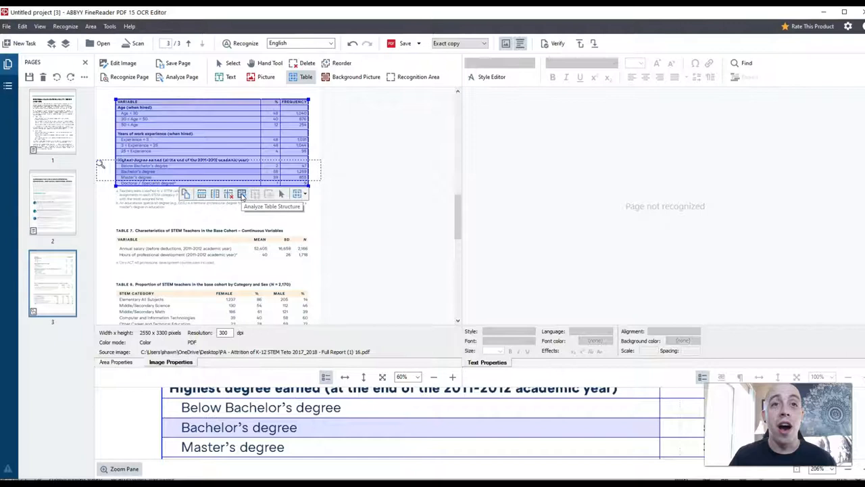
pyautogui.moveTo(242, 194)
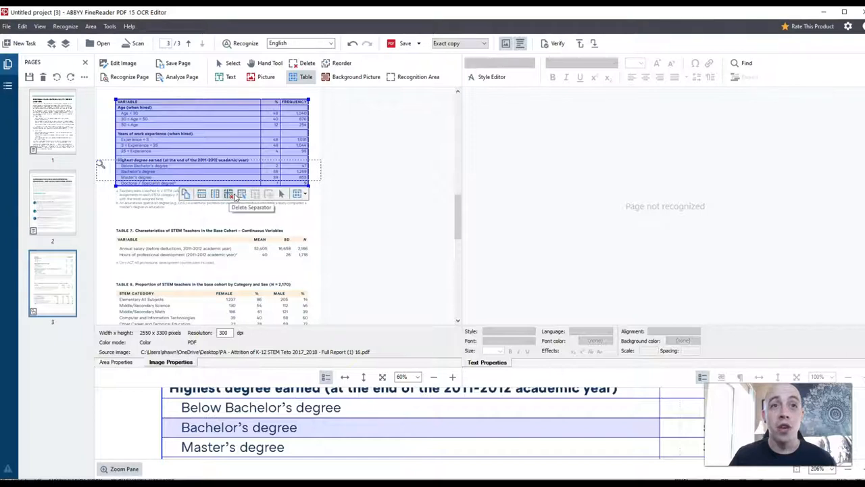
pyautogui.moveTo(215, 193)
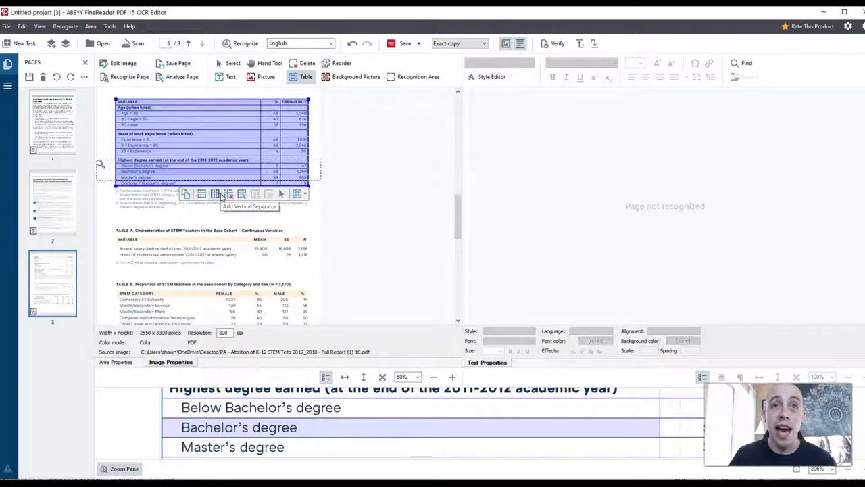
pyautogui.moveTo(181, 164)
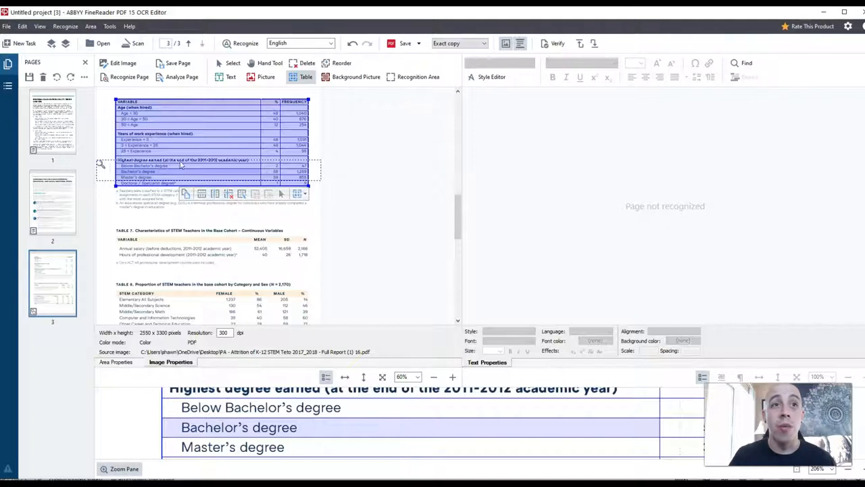
pyautogui.click(231, 76)
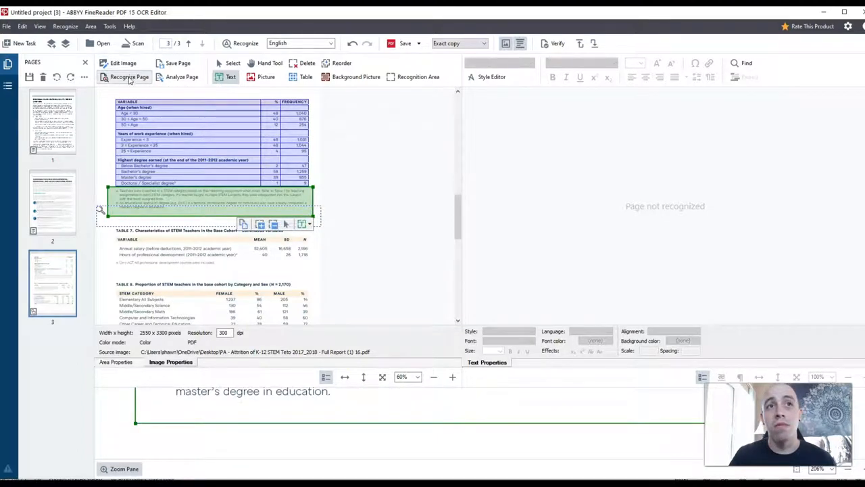
# Recognize page 3's marked areas, then mark the Table 7 title for recognition.
pyautogui.click(129, 76)
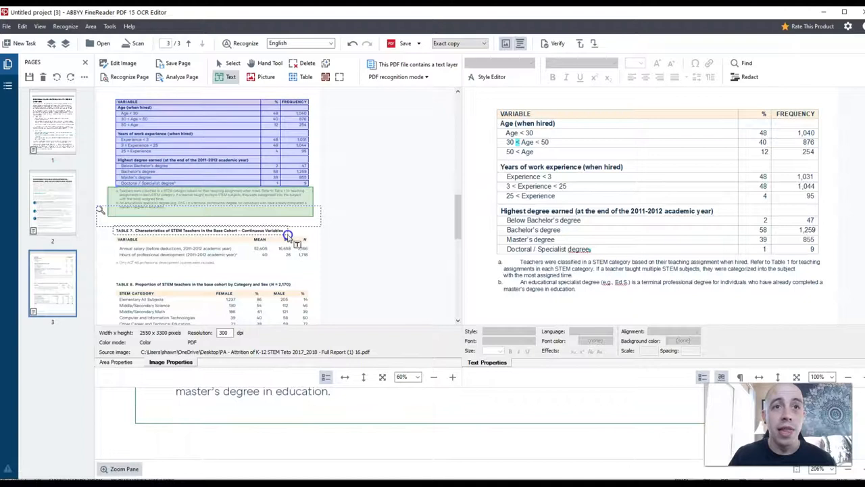
pyautogui.click(200, 240)
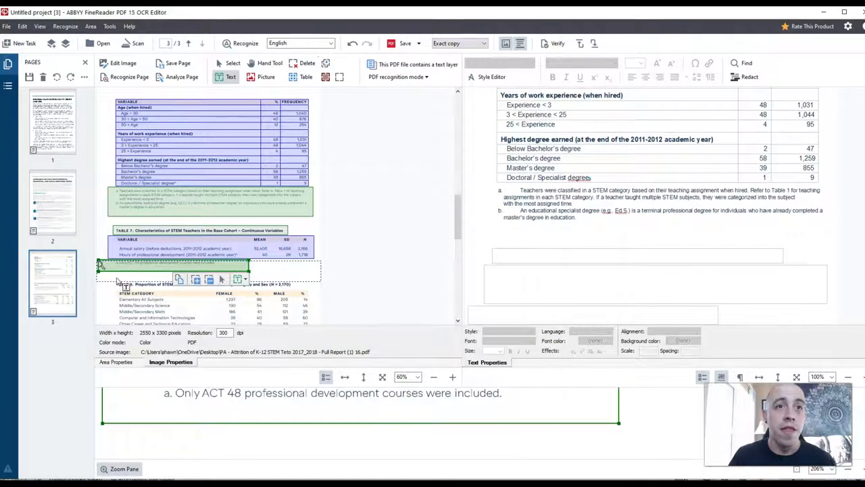
# Mark Table 8 on page 3 as a table area.
pyautogui.scroll(-3)
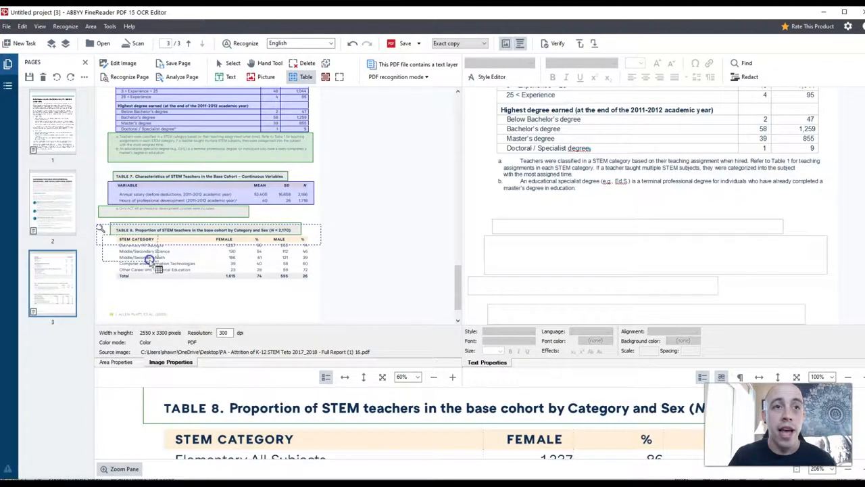
pyautogui.click(202, 257)
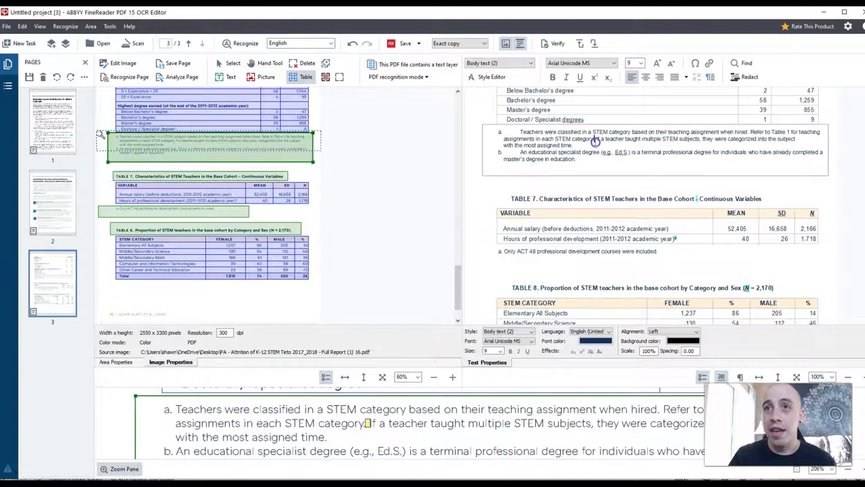
pyautogui.scroll(-3)
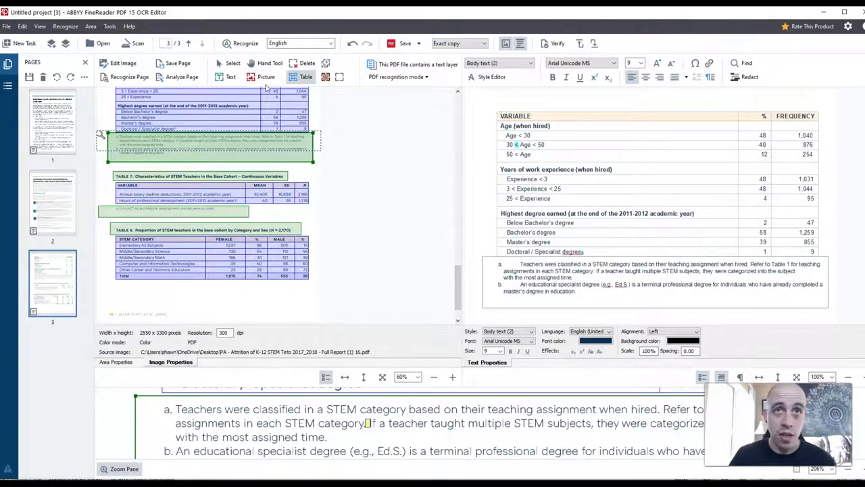
pyautogui.moveTo(331, 43)
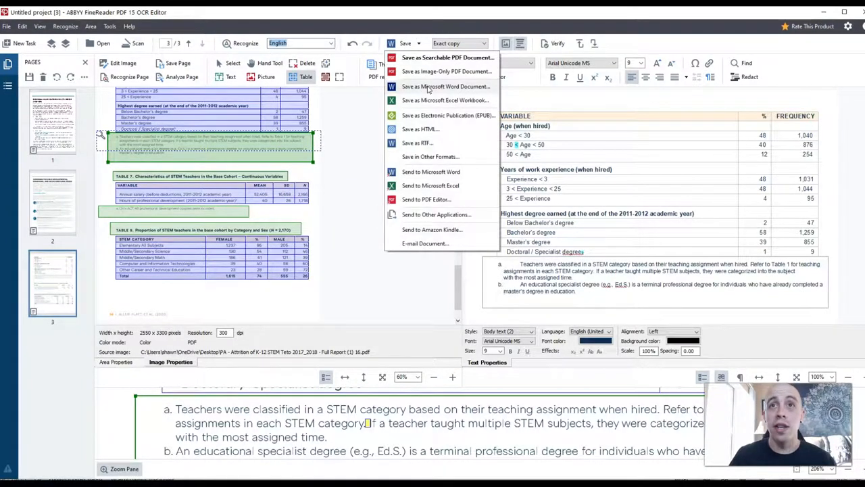
# Start a Word export, check the separate-file options, then cancel the save.
pyautogui.click(445, 85)
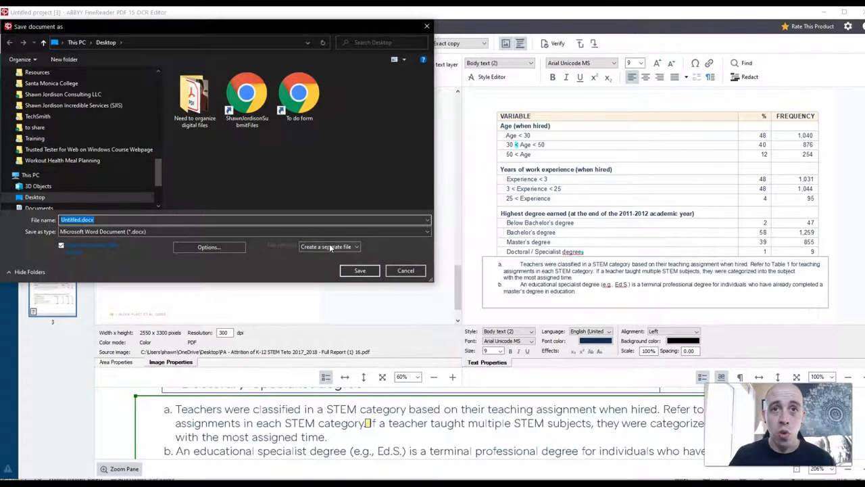
pyautogui.click(356, 246)
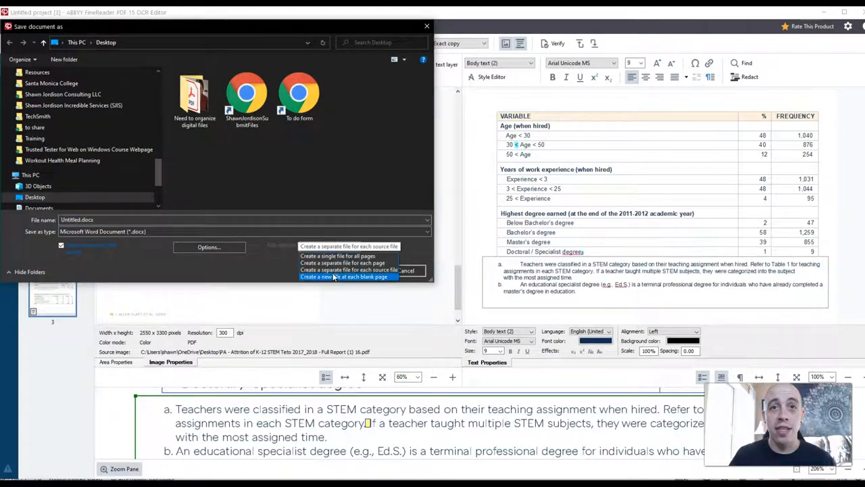
pyautogui.moveTo(349, 270)
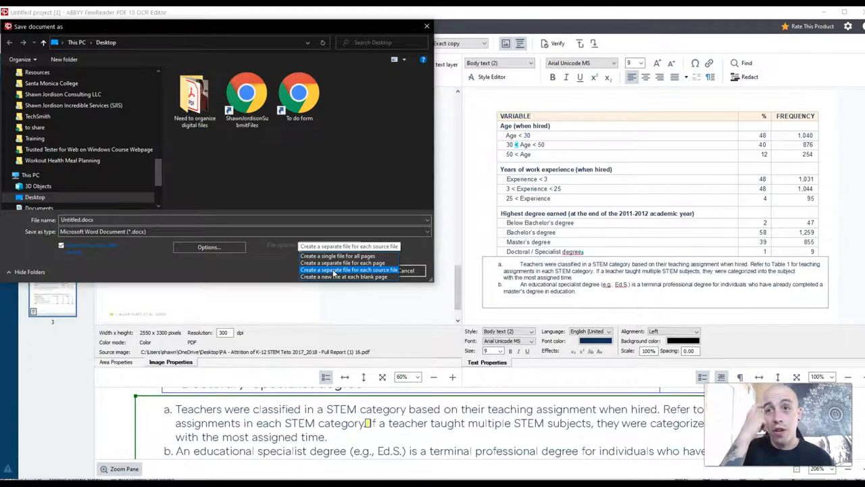
pyautogui.moveTo(344, 277)
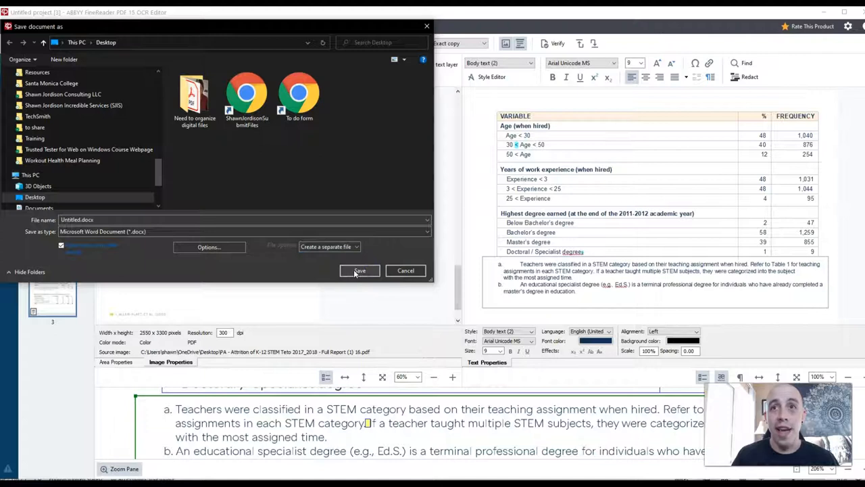
pyautogui.moveTo(405, 271)
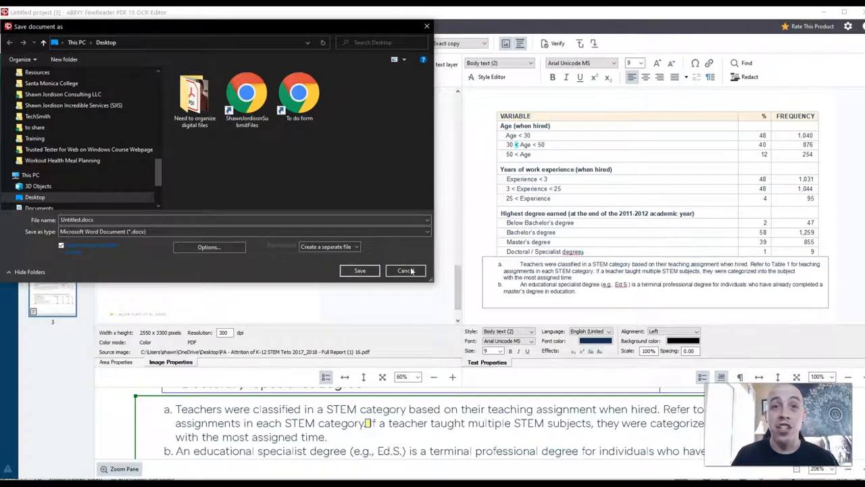
pyautogui.click(405, 270)
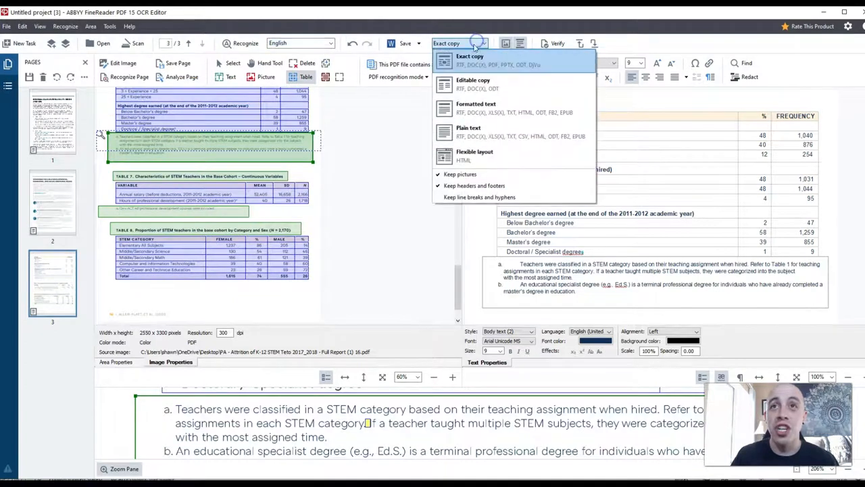
# Export to Word as formatted text and save the files to the Desktop.
pyautogui.click(476, 107)
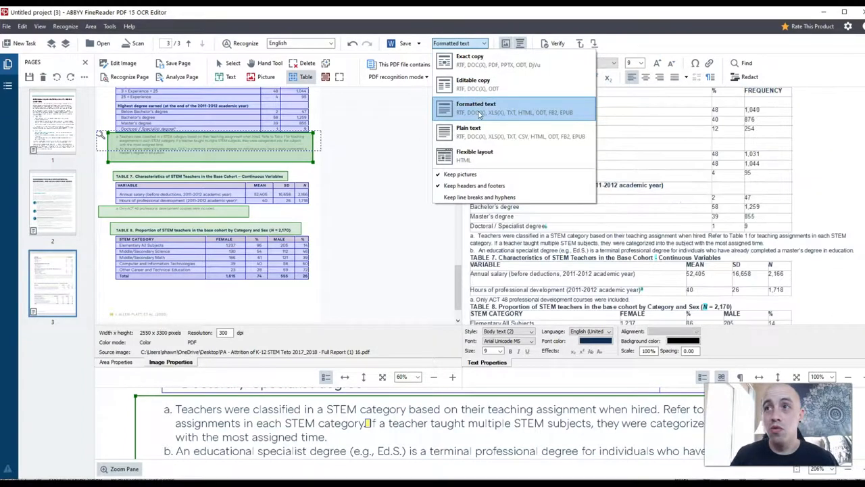
pyautogui.click(473, 80)
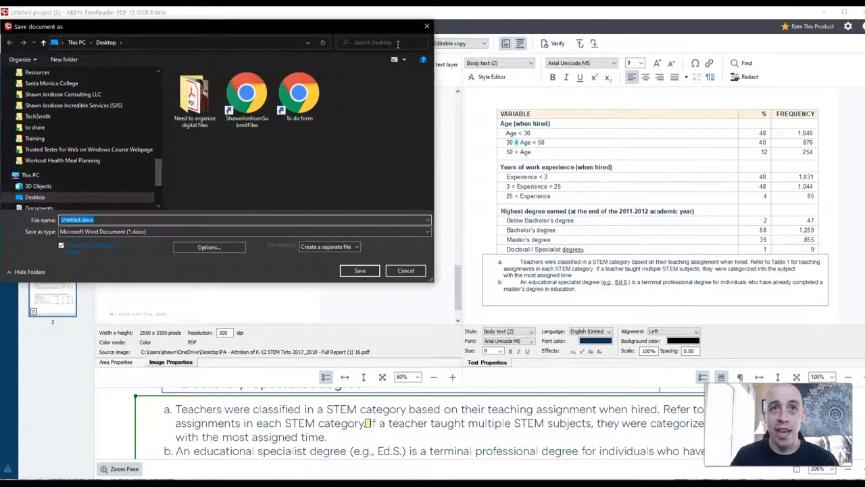
pyautogui.click(360, 270)
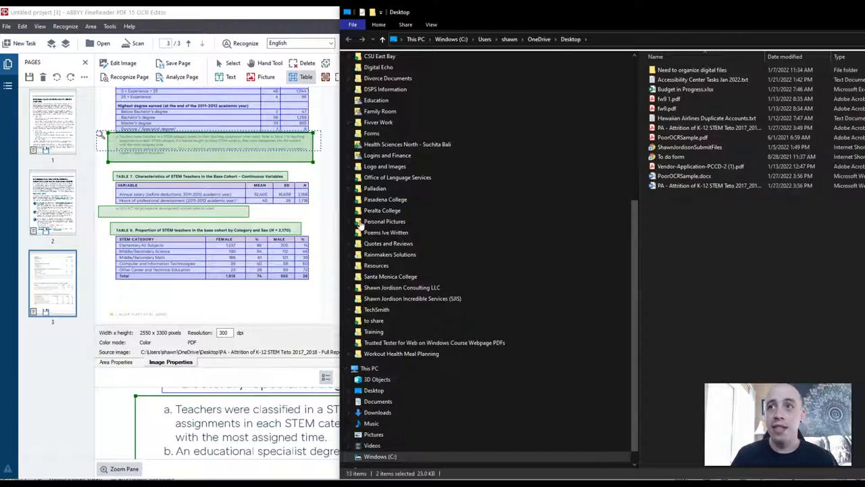
# Open PoorOCRSample.docx in Word and scroll through its pages.
pyautogui.click(683, 175)
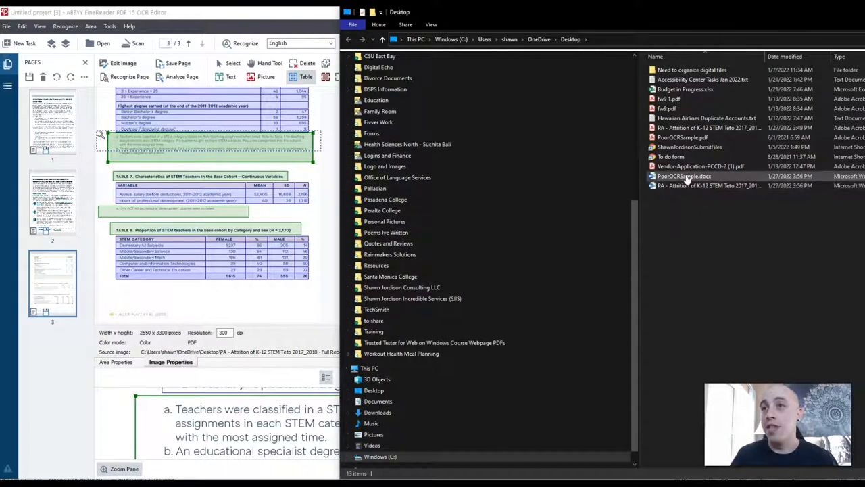
pyautogui.doubleClick(684, 176)
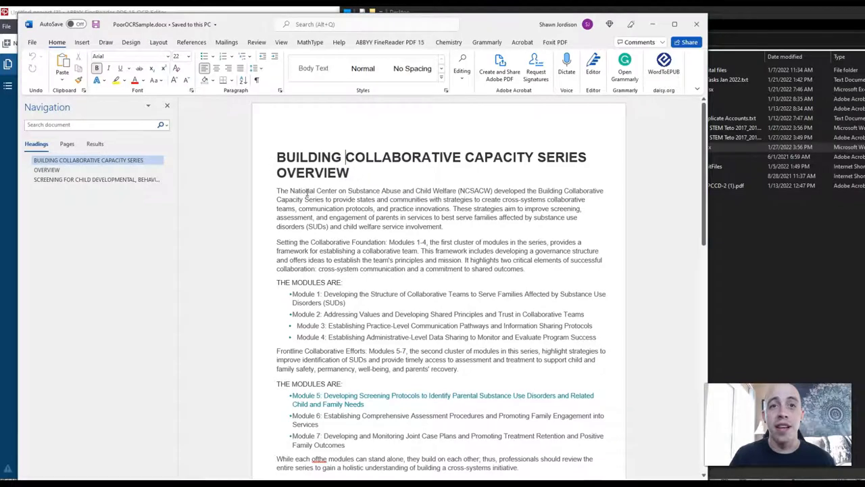
pyautogui.scroll(-3)
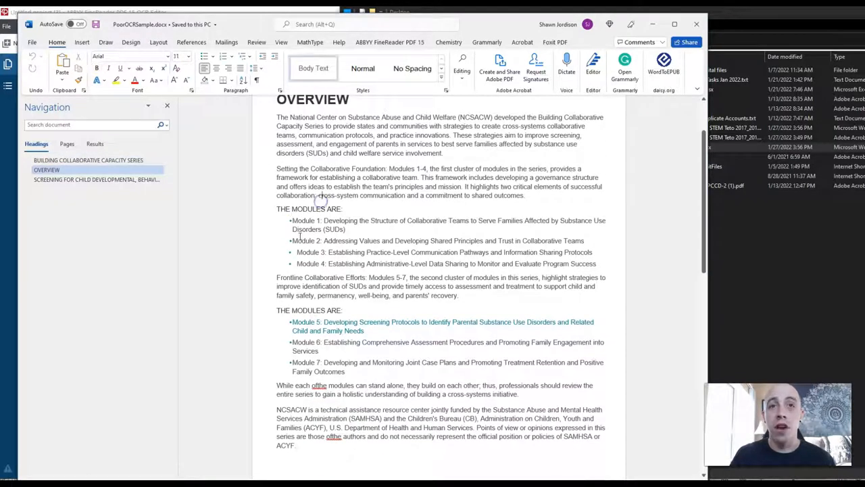
pyautogui.scroll(-3)
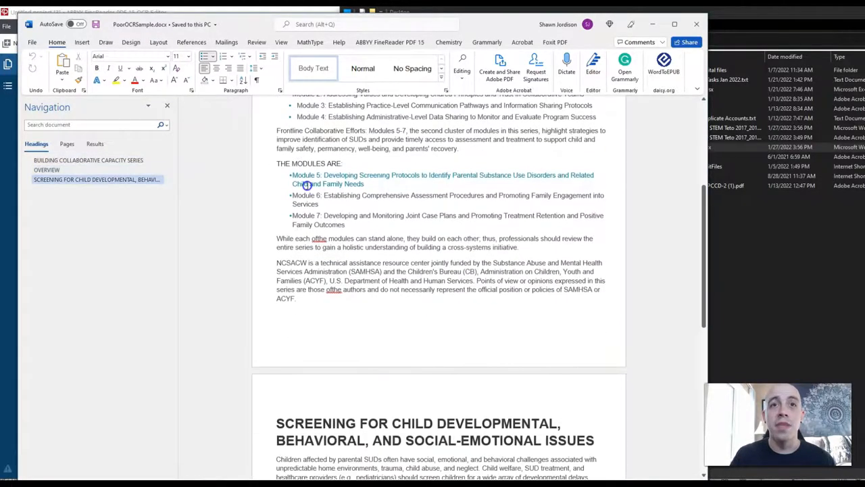
pyautogui.scroll(-3)
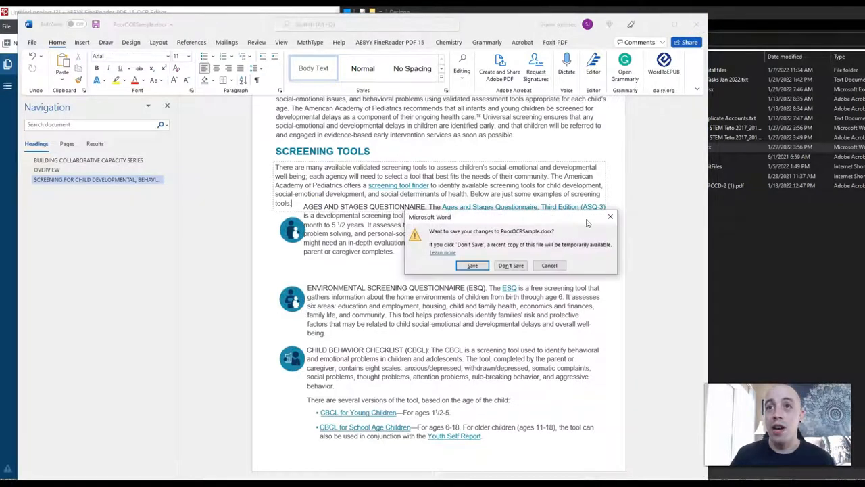
# Close Word, then re-export as formatted text, replacing the existing Desktop Word files.
pyautogui.click(511, 265)
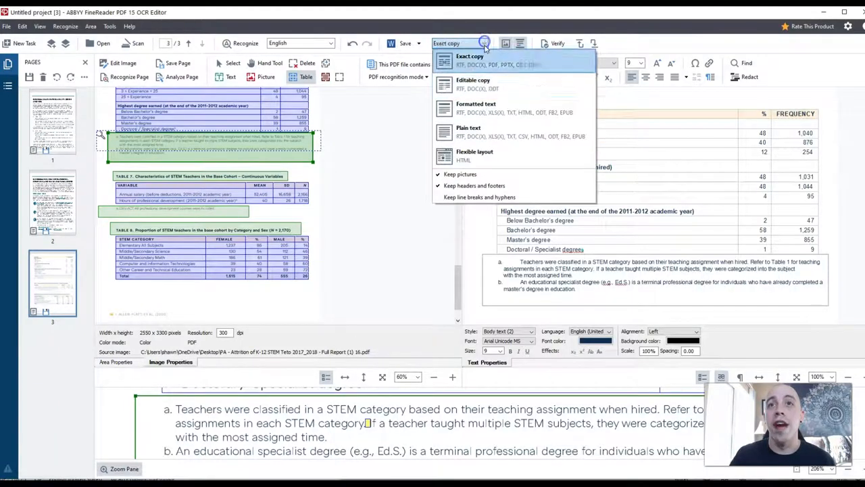
pyautogui.click(476, 108)
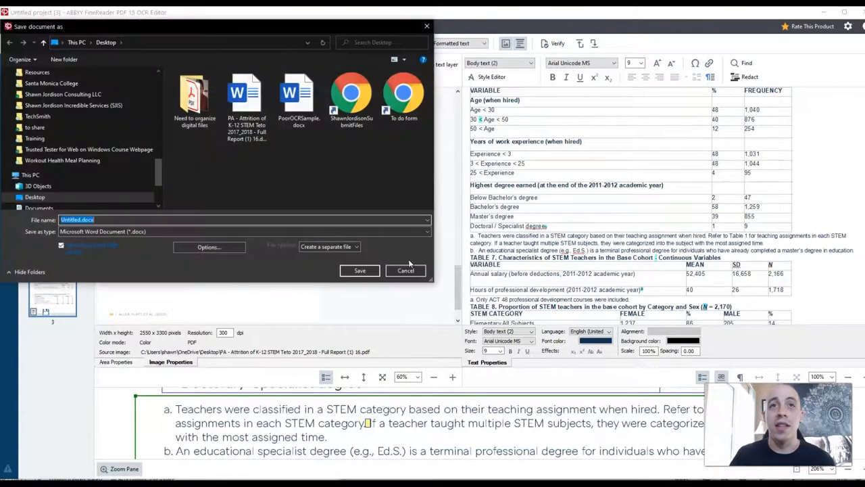
pyautogui.click(360, 271)
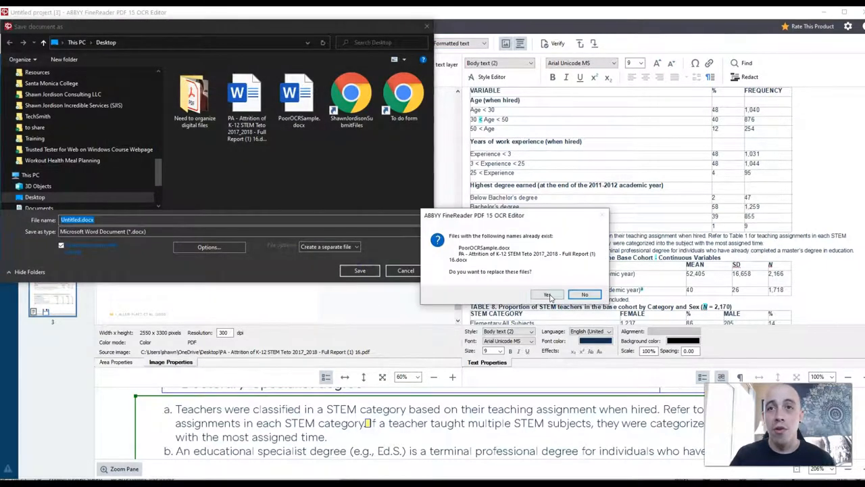
pyautogui.click(546, 294)
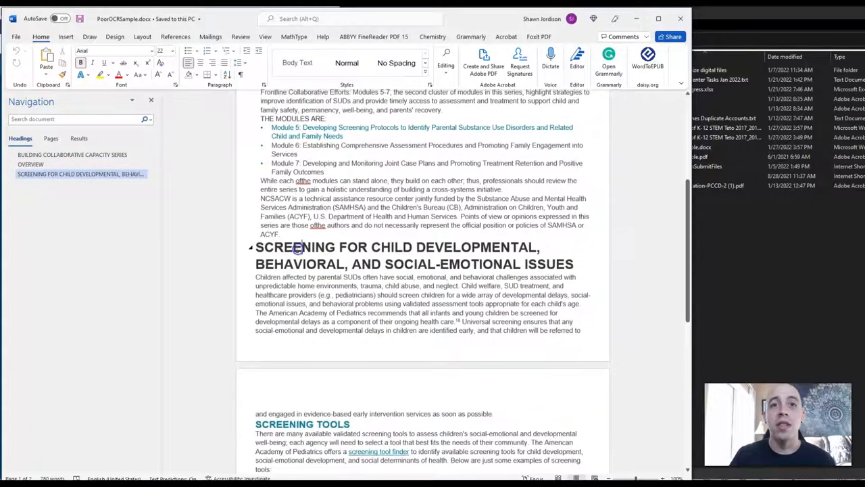
pyautogui.scroll(-3)
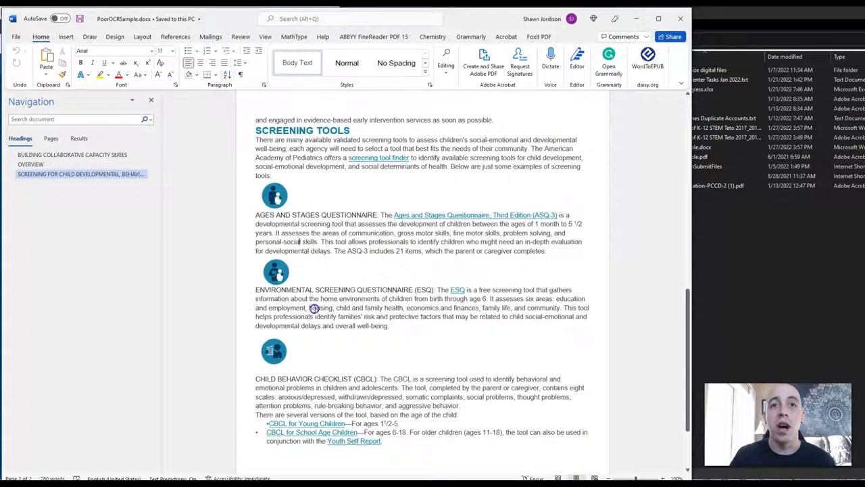
pyautogui.scroll(-3)
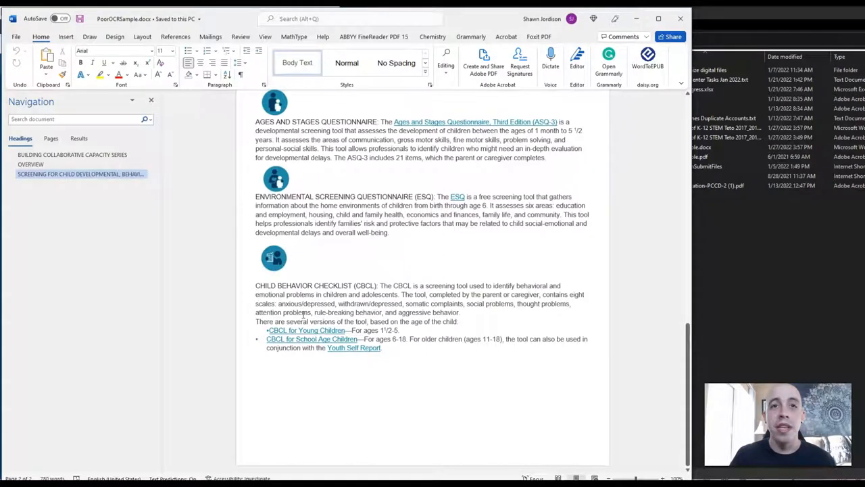
pyautogui.click(274, 259)
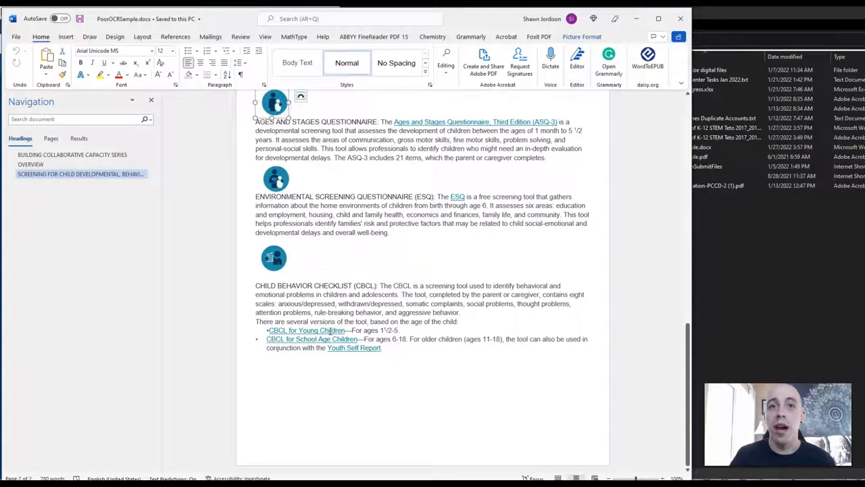
pyautogui.scroll(3)
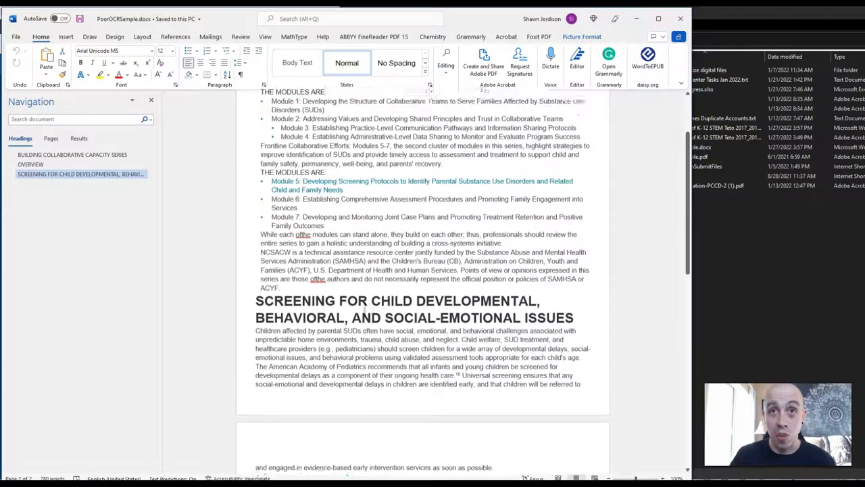
pyautogui.scroll(-3)
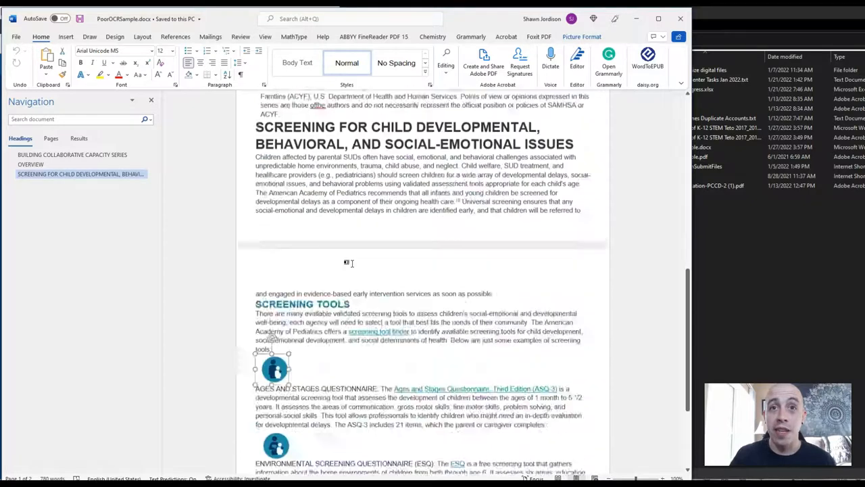
pyautogui.scroll(-3)
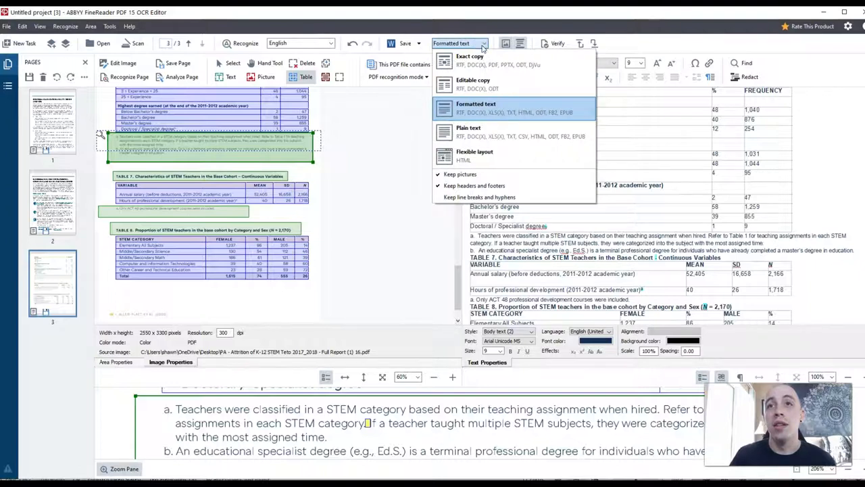
# Export to Word as Exact copy, replace existing files, and dismiss the failed-save error.
pyautogui.click(469, 59)
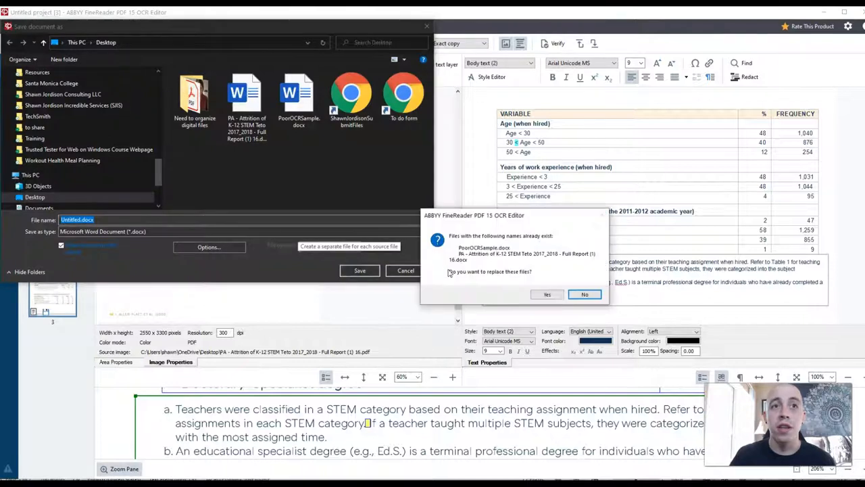
pyautogui.click(547, 294)
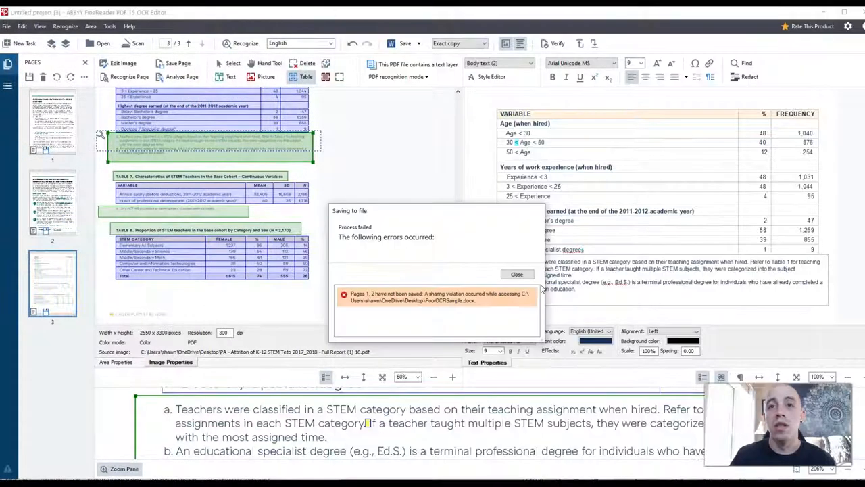
pyautogui.click(517, 274)
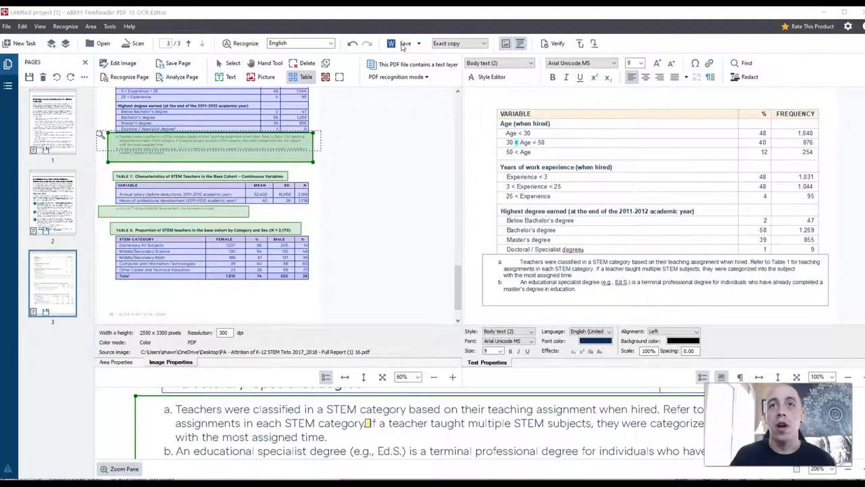
# Save the exact-copy Word document again and open it from the Desktop.
pyautogui.click(405, 44)
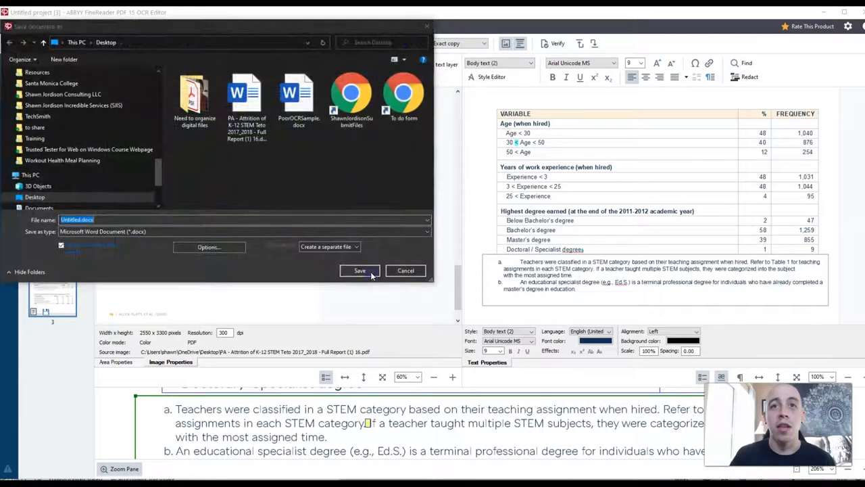
pyautogui.click(359, 270)
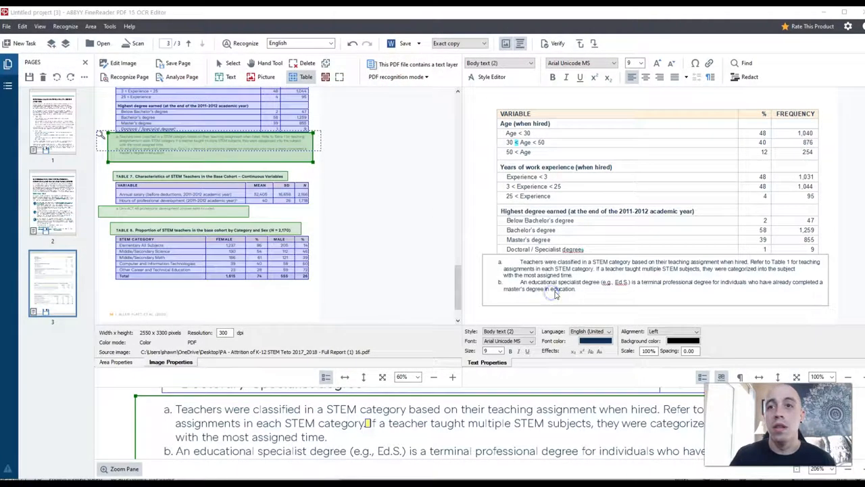
pyautogui.doubleClick(684, 147)
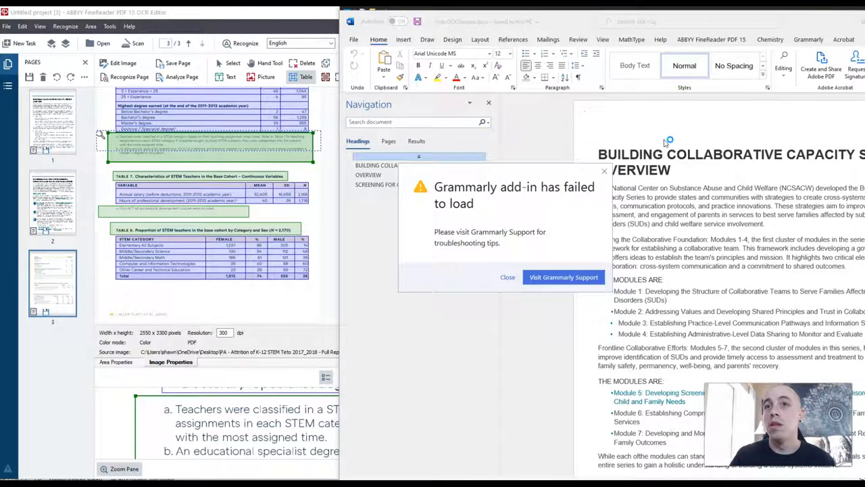
# Close the Grammarly add-in error and view the Screening for Child Developmental section.
pyautogui.click(507, 278)
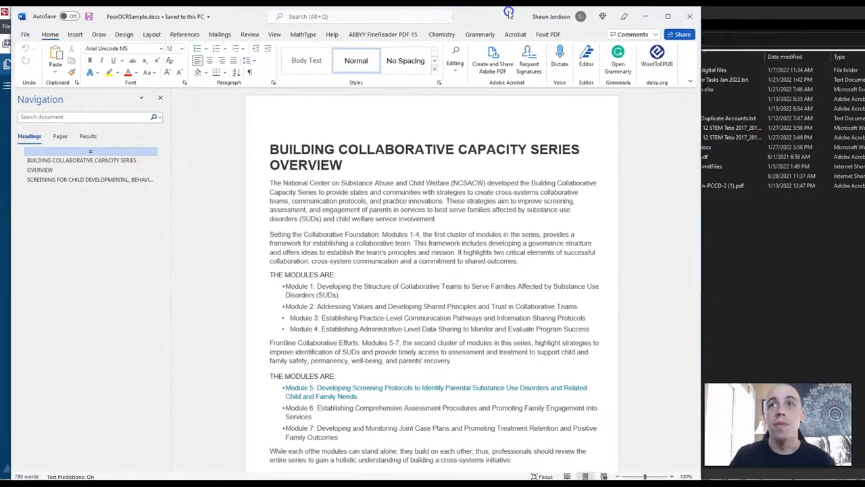
pyautogui.click(89, 179)
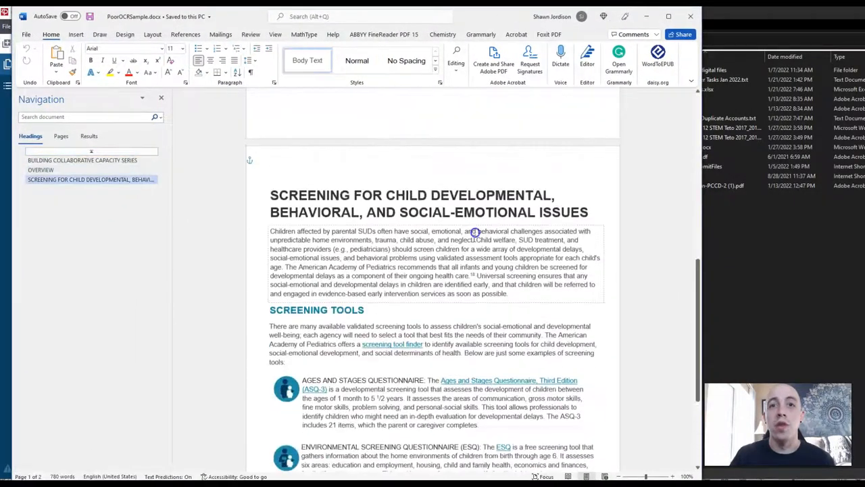
pyautogui.scroll(-3)
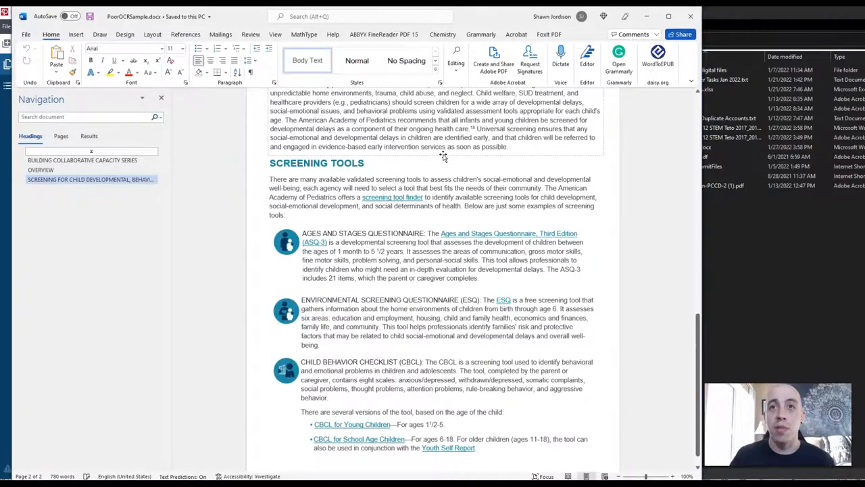
pyautogui.scroll(3)
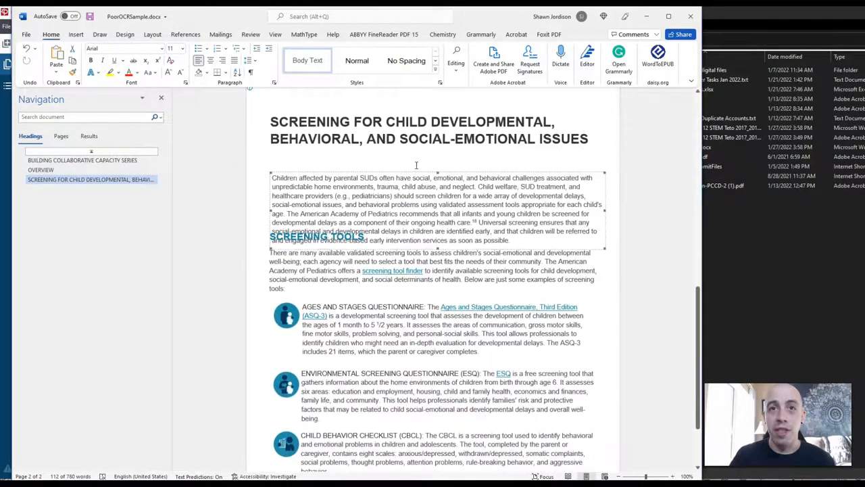
pyautogui.click(409, 150)
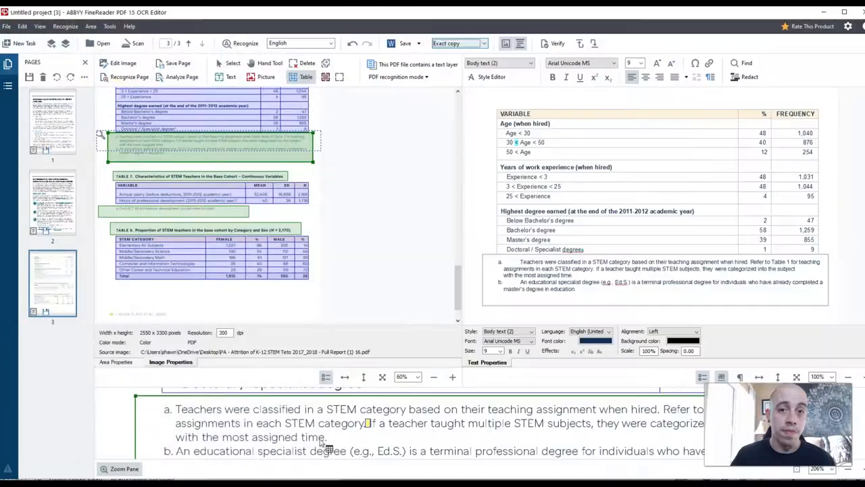
# Set the export mode to Formatted text and save the pages to Word.
pyautogui.click(459, 43)
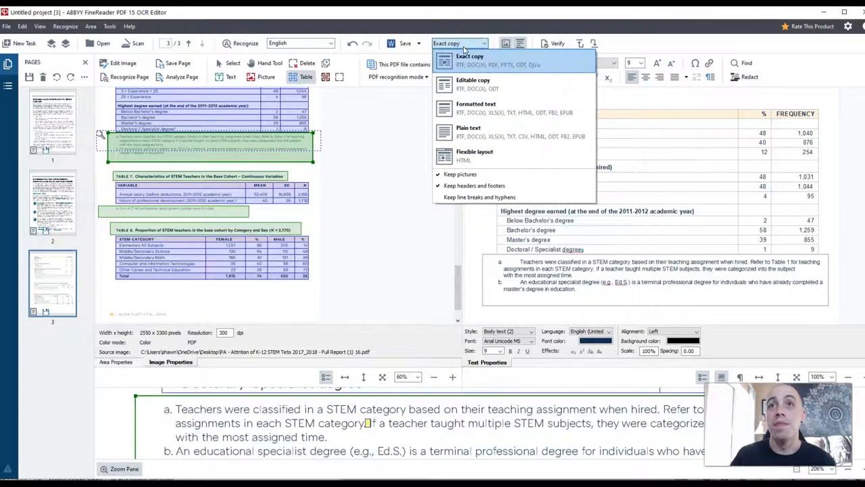
pyautogui.click(475, 103)
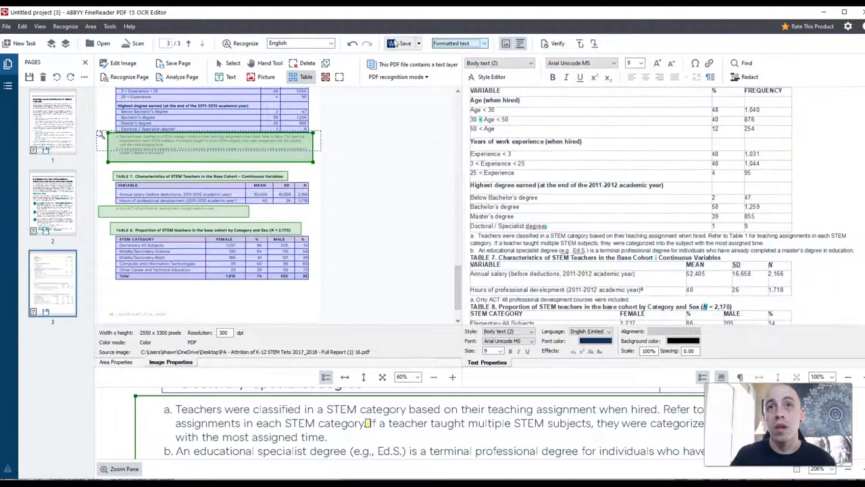
pyautogui.click(402, 43)
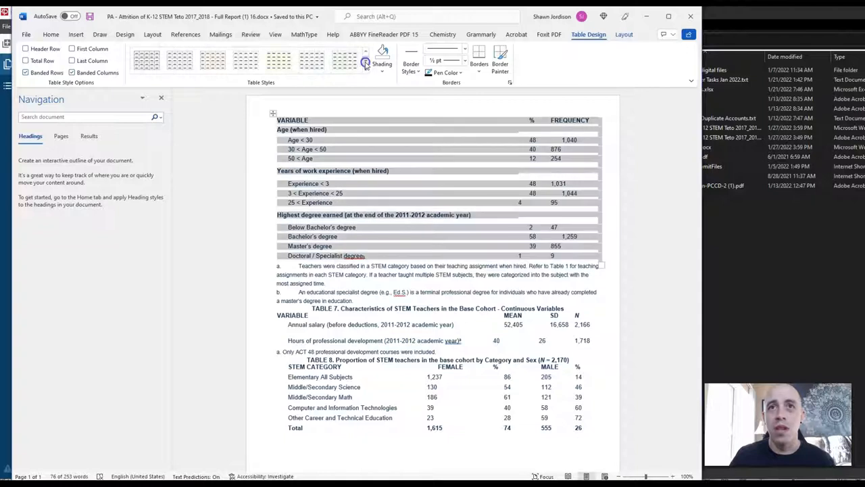
# Apply a light blue banded style to the VARIABLE / % / FREQUENCY table and review it.
pyautogui.click(179, 60)
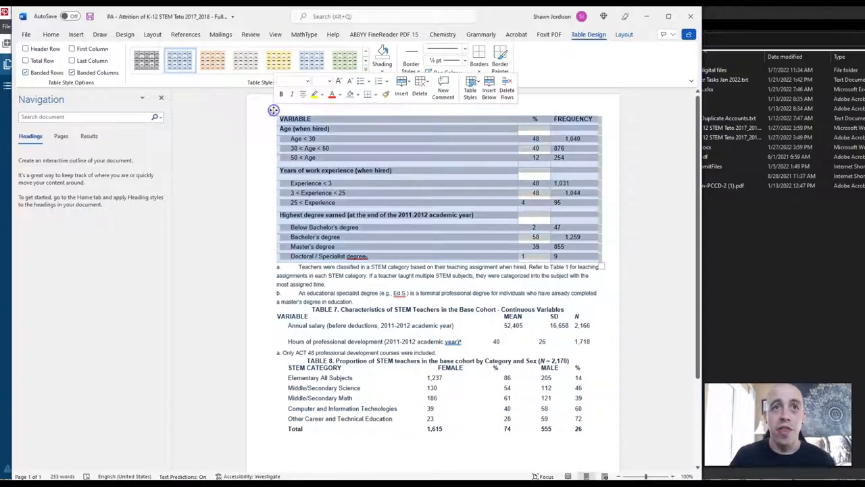
pyautogui.scroll(-3)
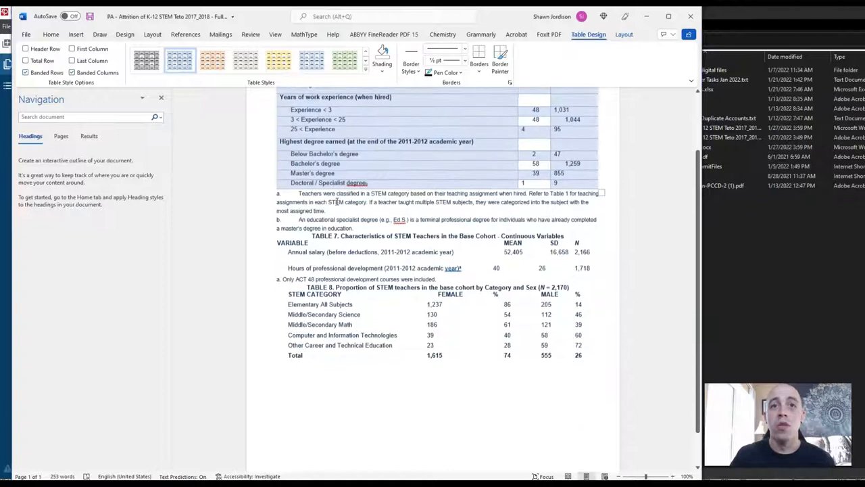
pyautogui.click(51, 34)
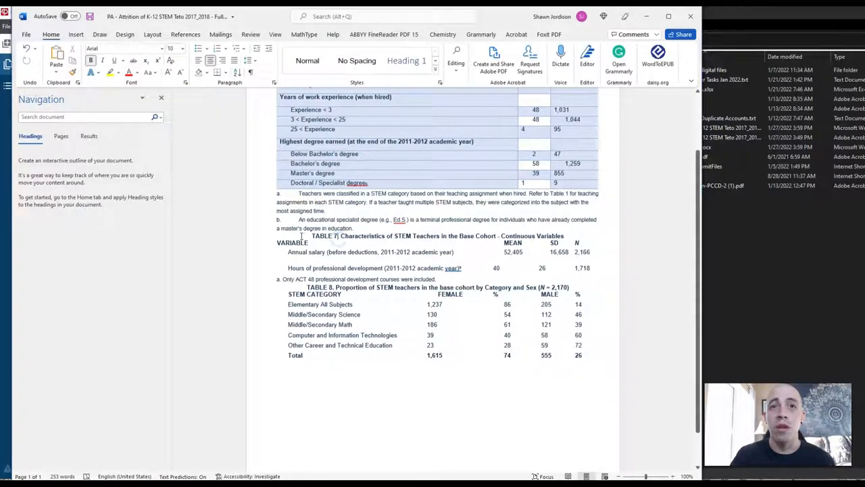
pyautogui.scroll(-3)
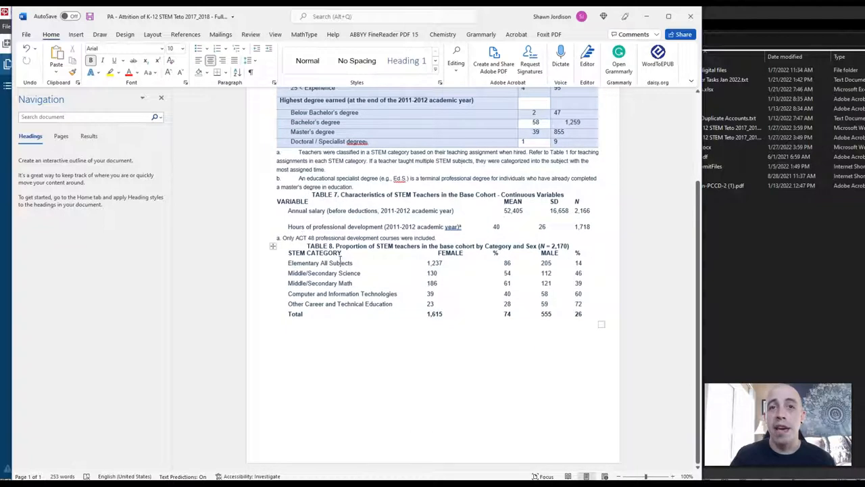
pyautogui.scroll(3)
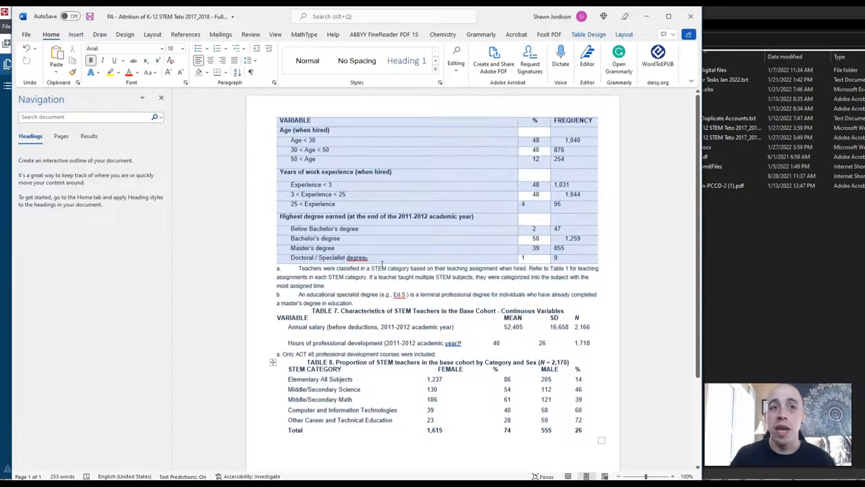